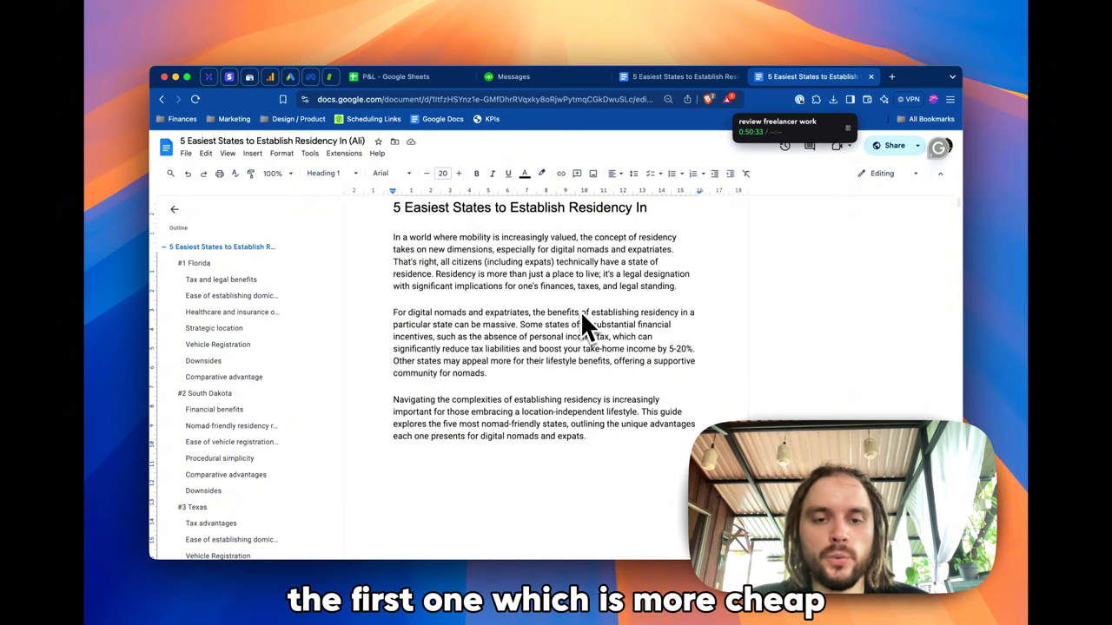
- Mark the $1000 MRR goal and the 25-customer goal as achieved on the 2024 page
scroll("down", 3)
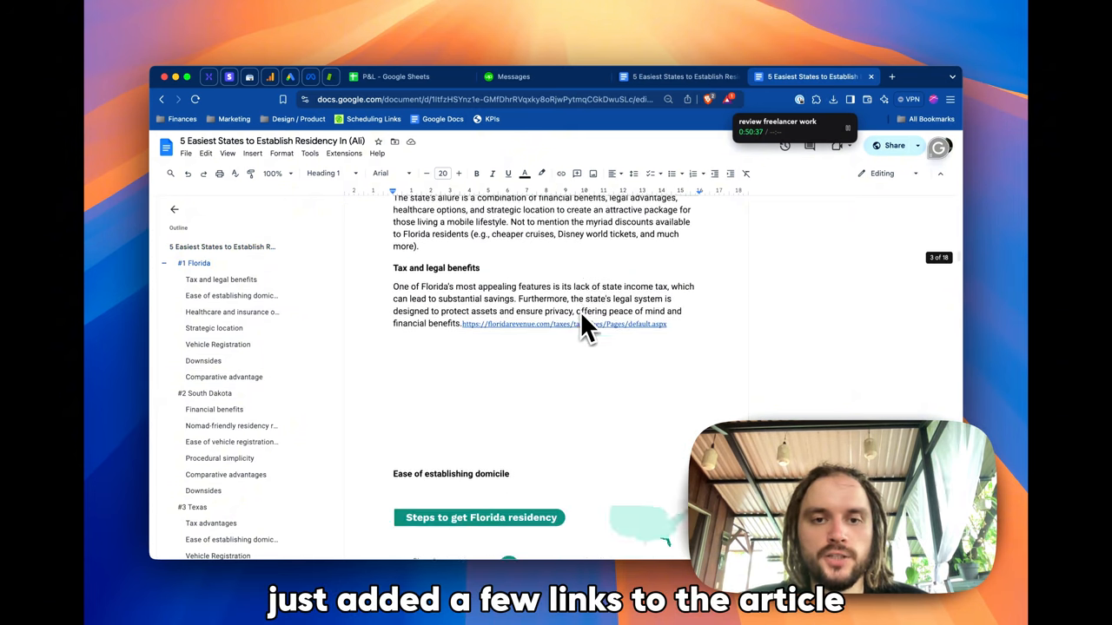
scroll("down", 3)
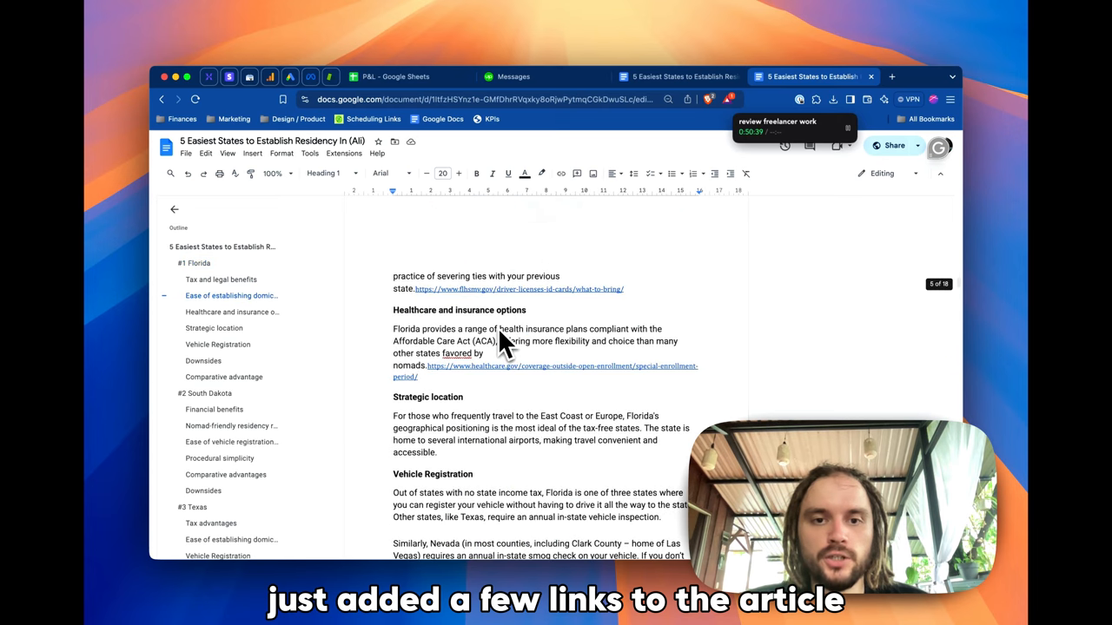
scroll("down", 3)
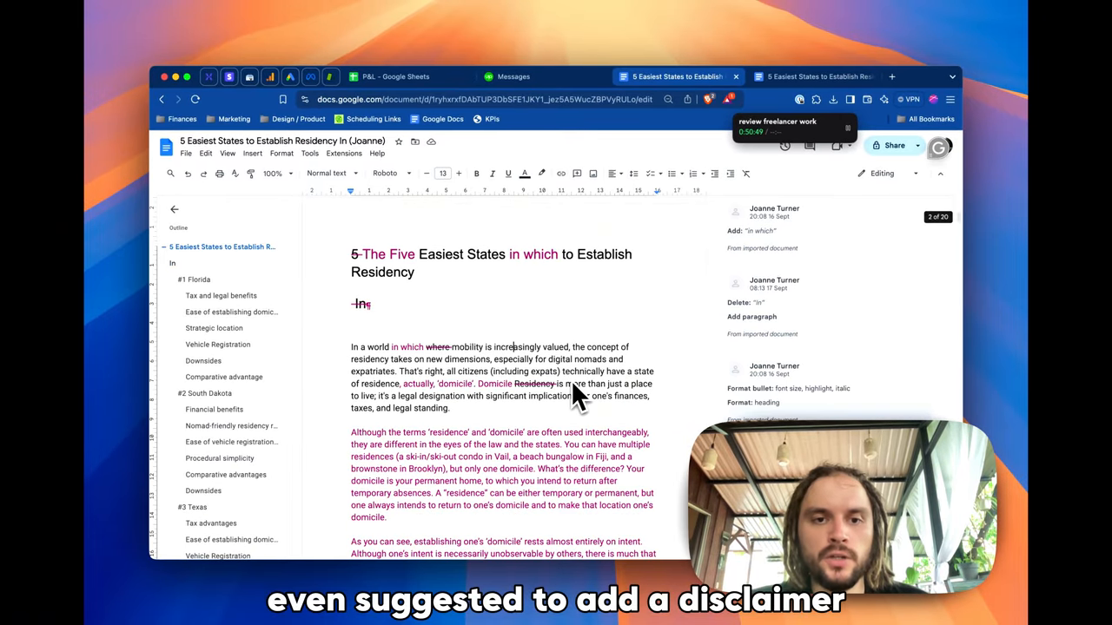
scroll("down", 3)
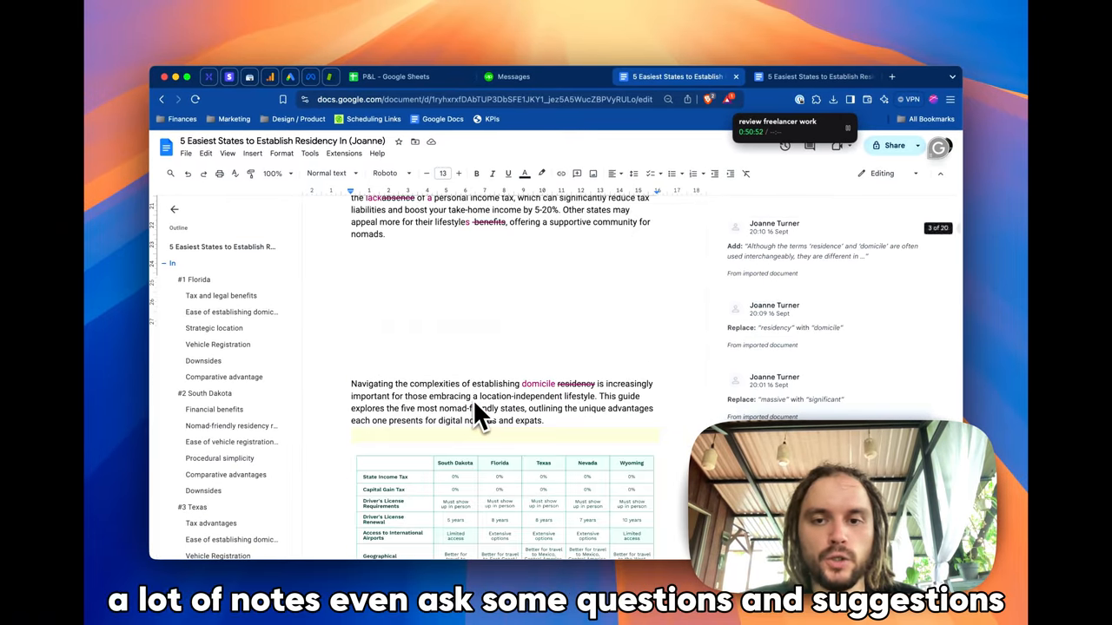
scroll("down", 3)
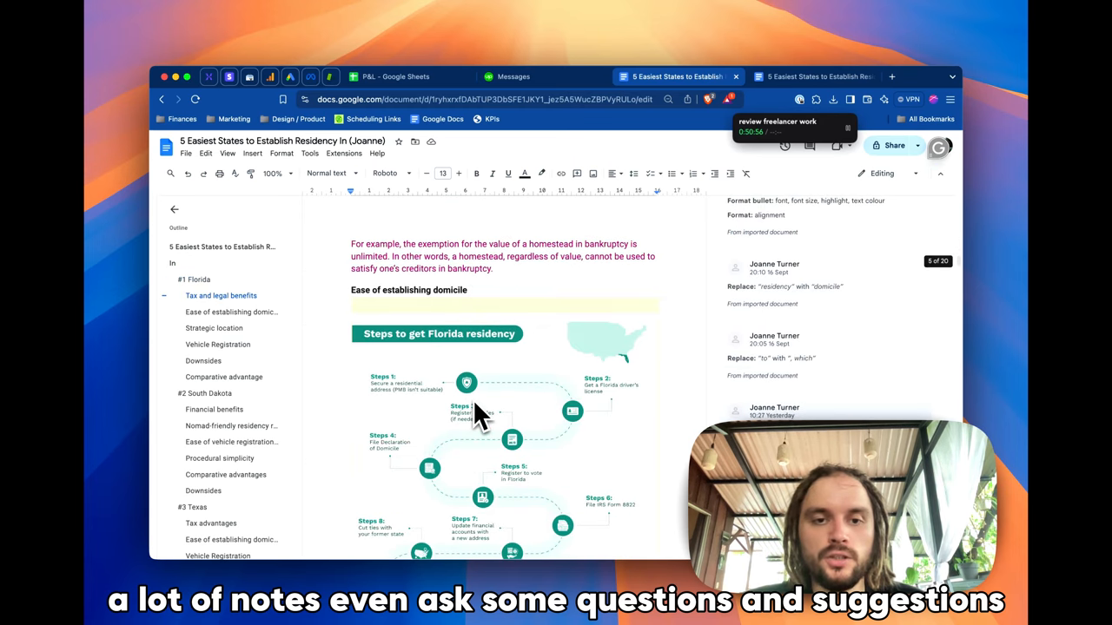
scroll("down", 3)
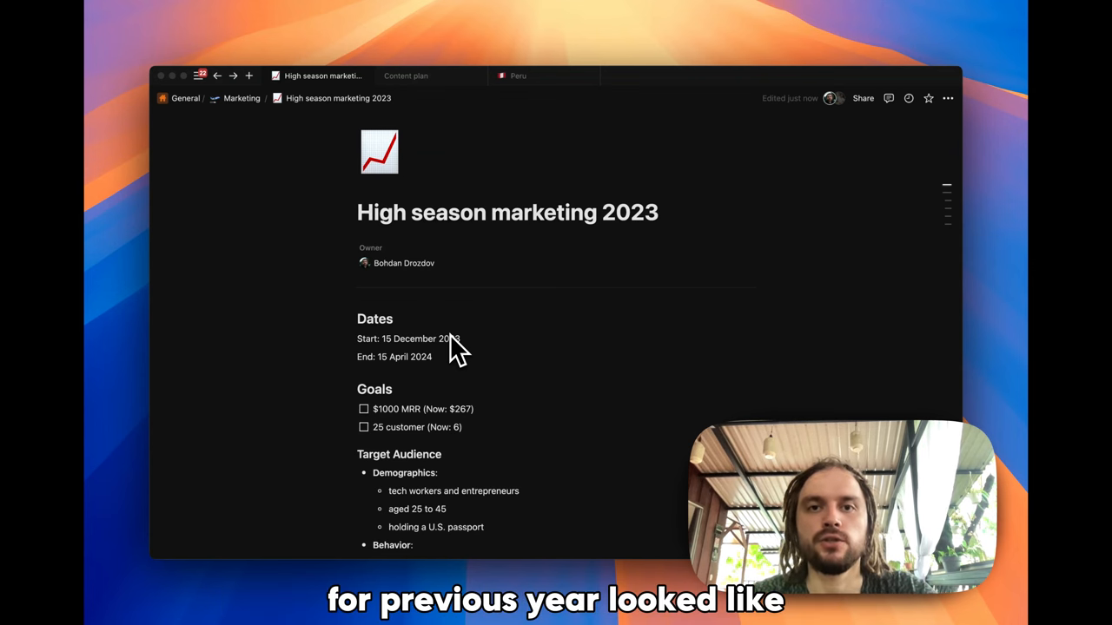
mouse_move(417, 339)
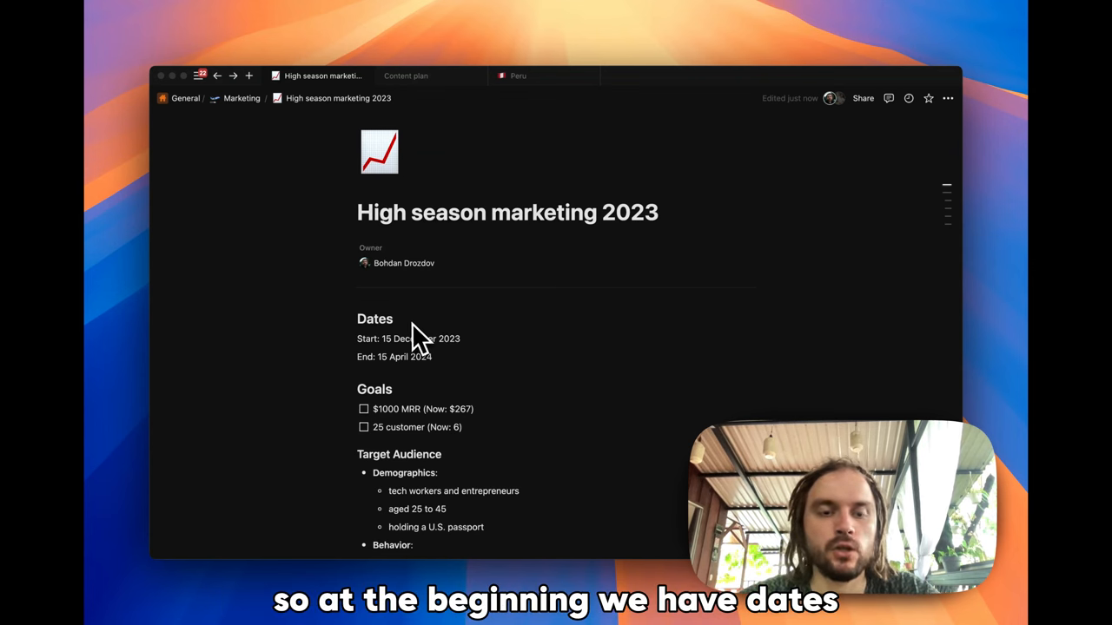
scroll("down", 3)
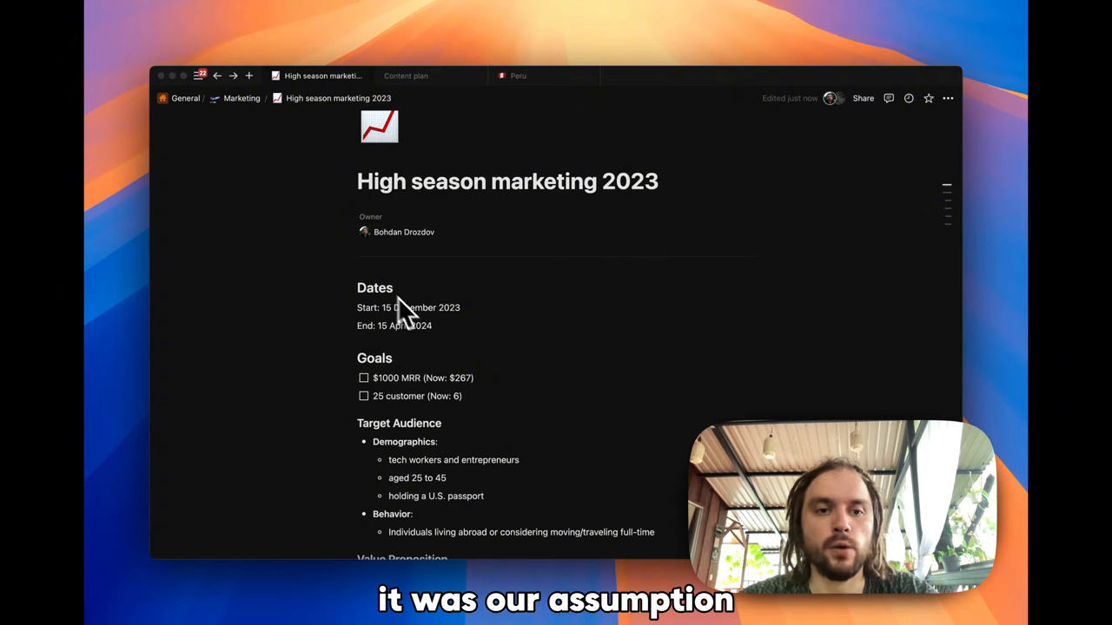
mouse_move(411, 334)
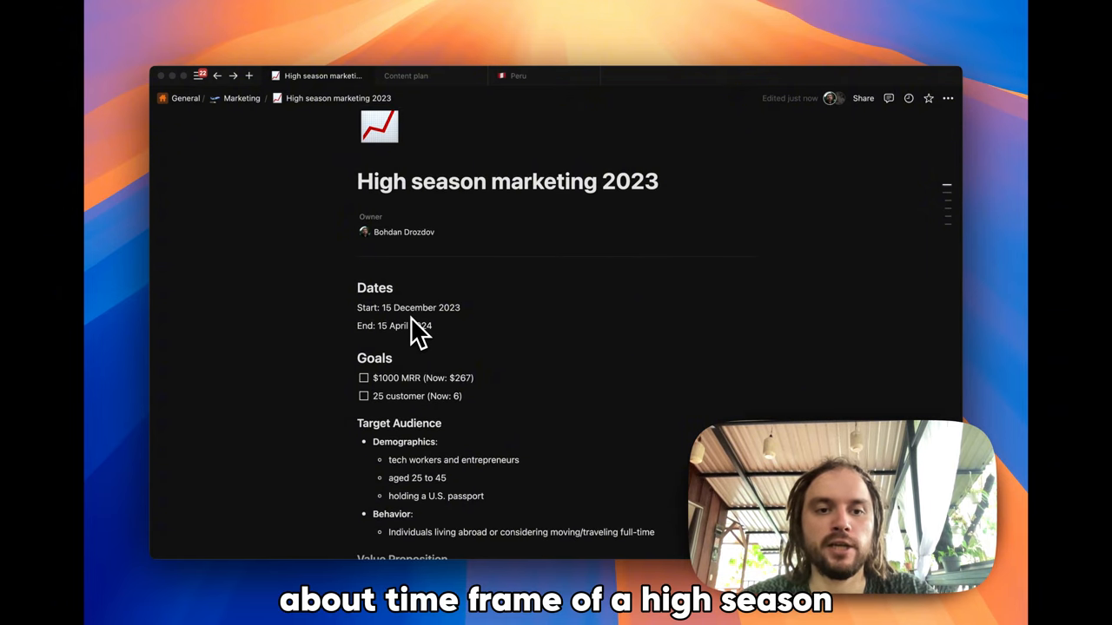
scroll("down", 3)
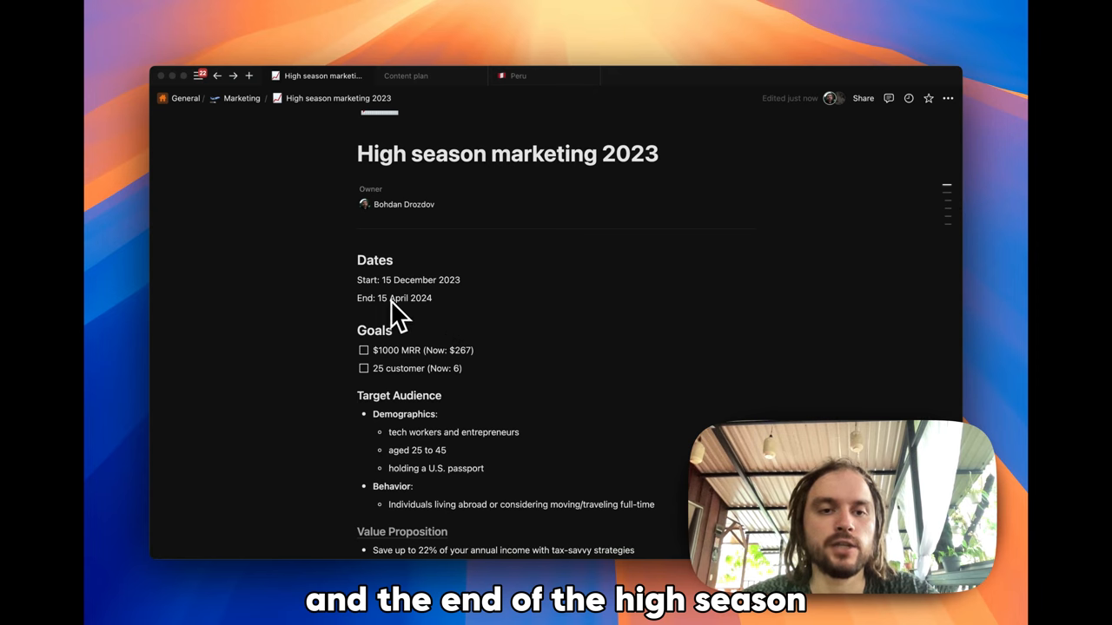
mouse_move(434, 327)
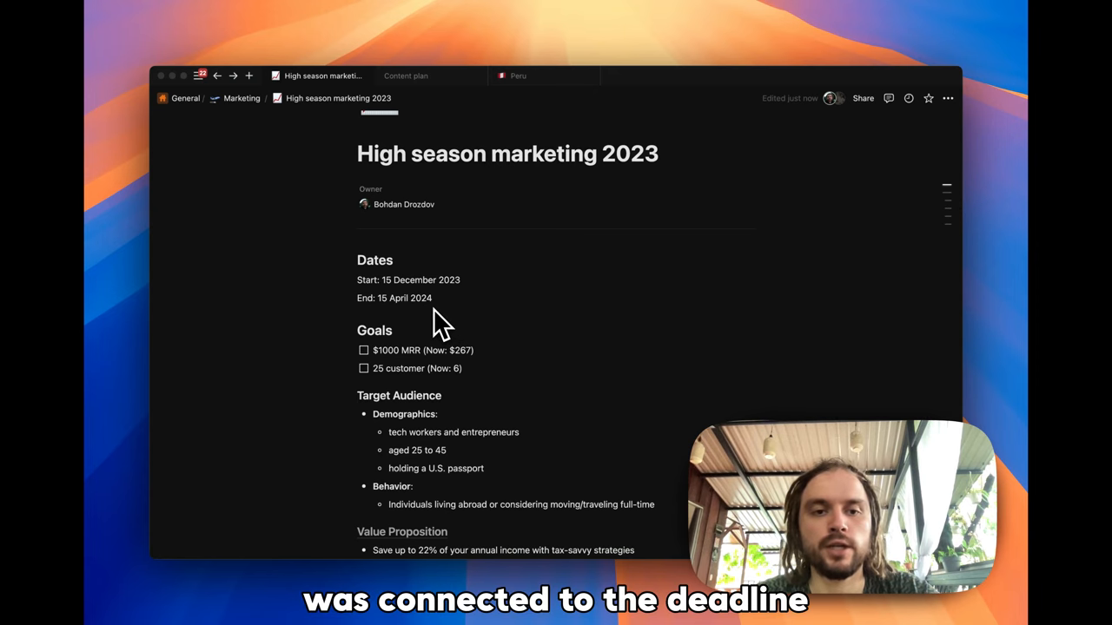
mouse_move(426, 327)
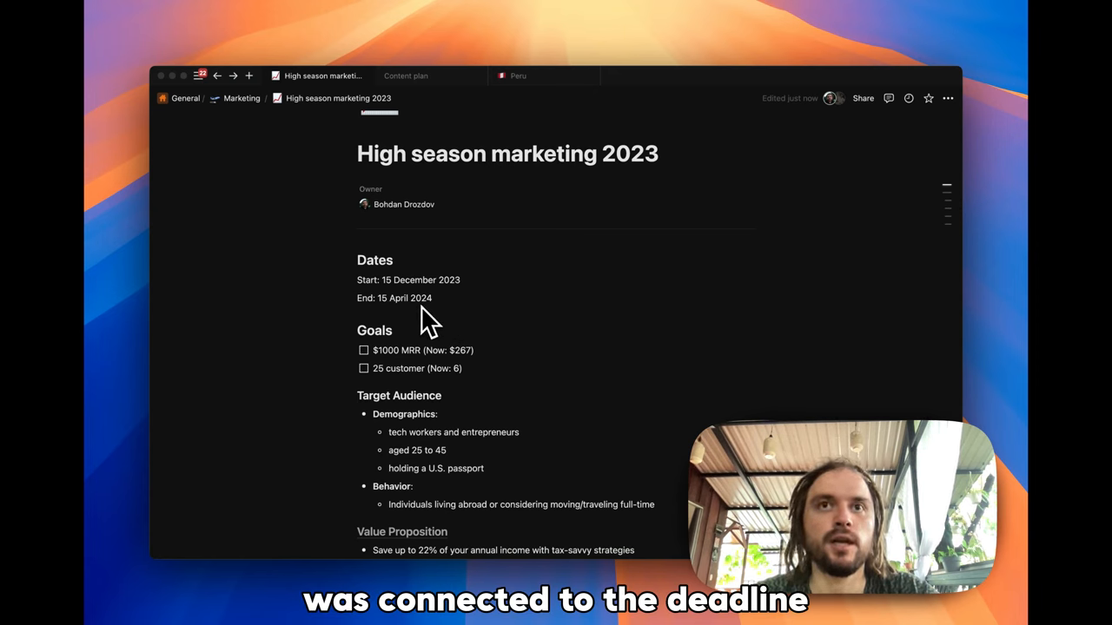
mouse_move(460, 299)
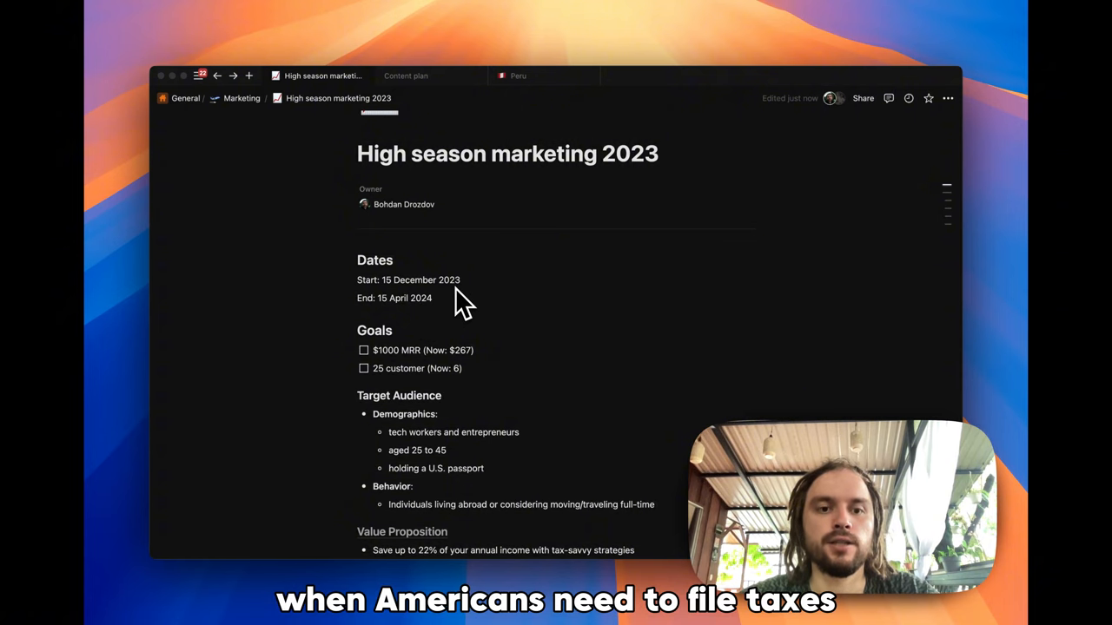
mouse_move(448, 312)
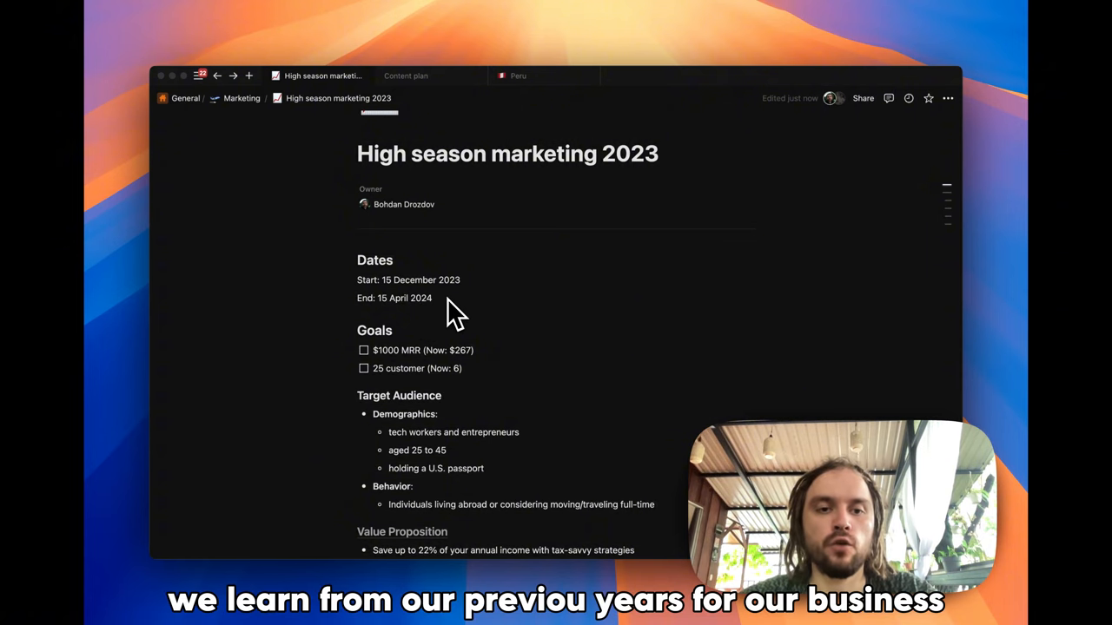
mouse_move(425, 312)
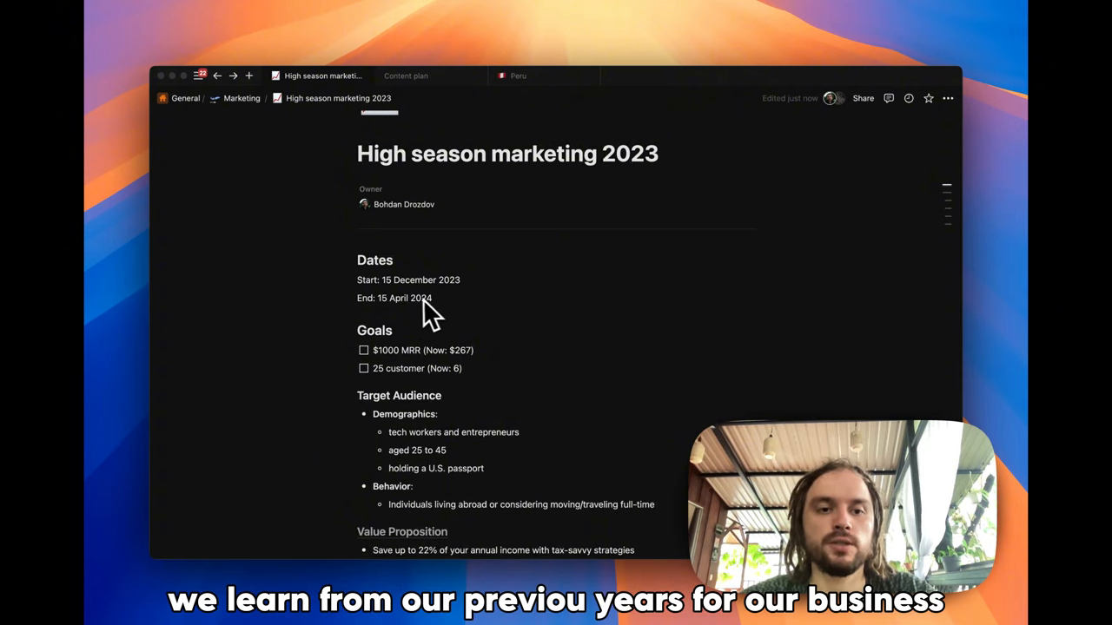
mouse_move(384, 317)
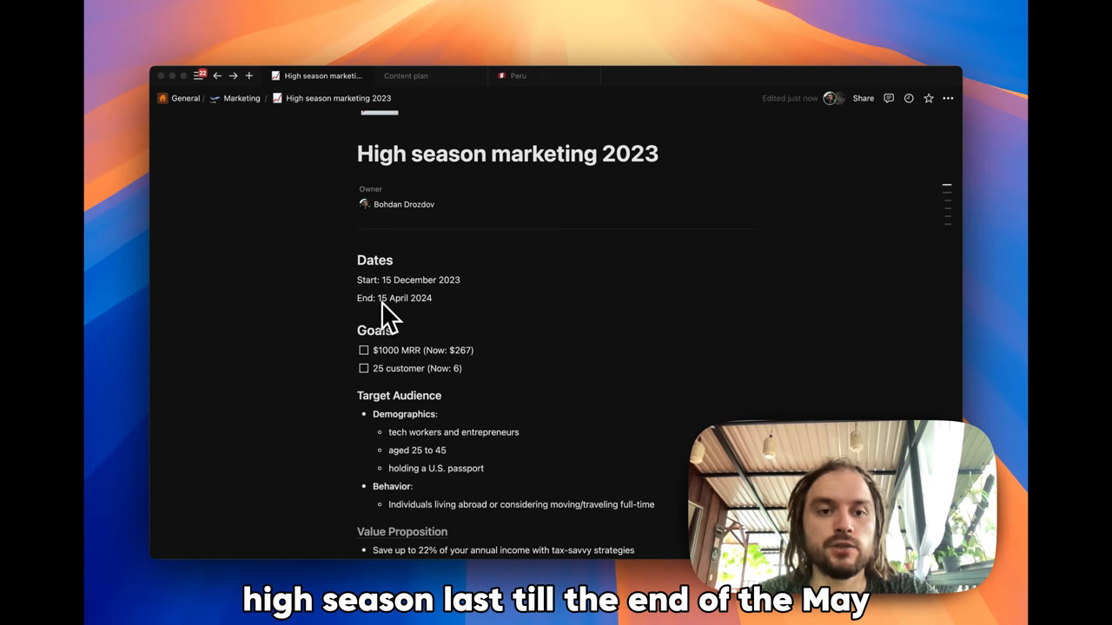
scroll("down", 3)
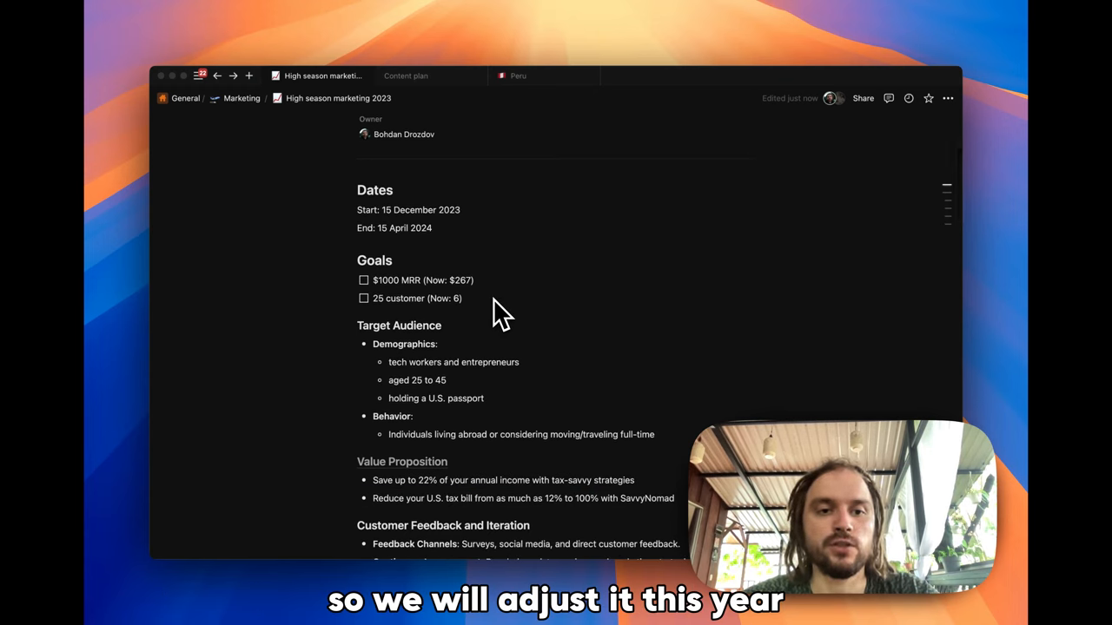
mouse_move(483, 258)
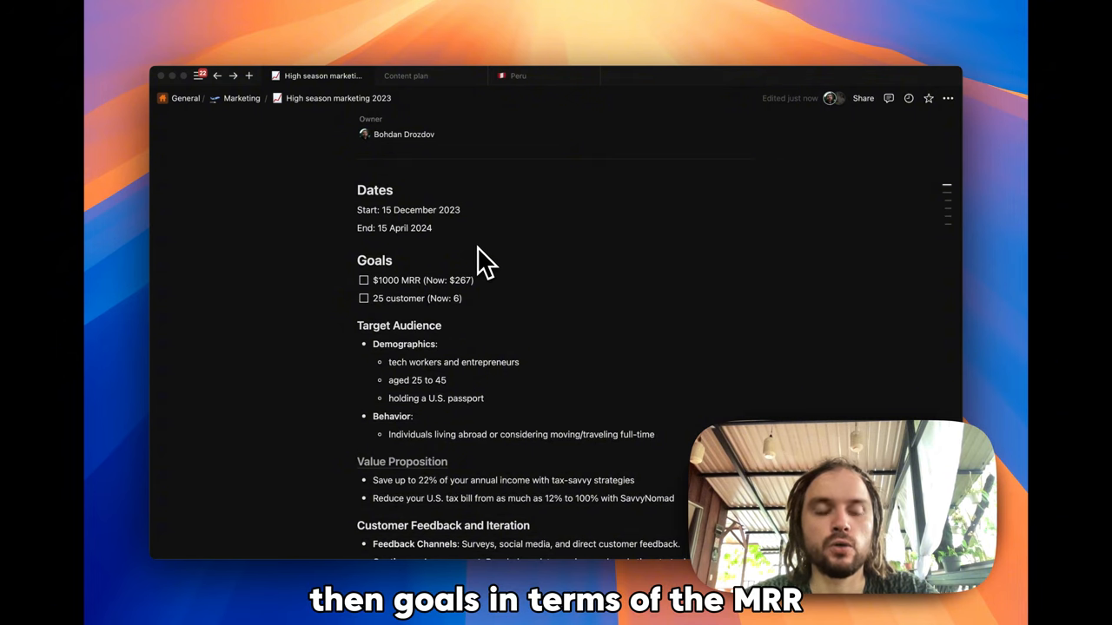
mouse_move(417, 276)
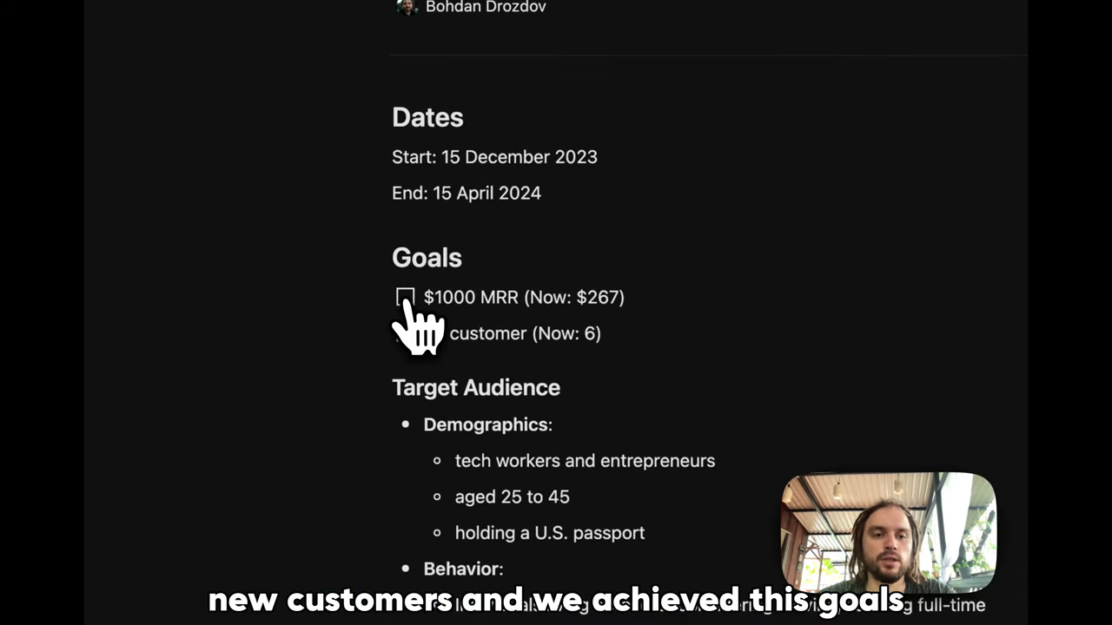
left_click(407, 297)
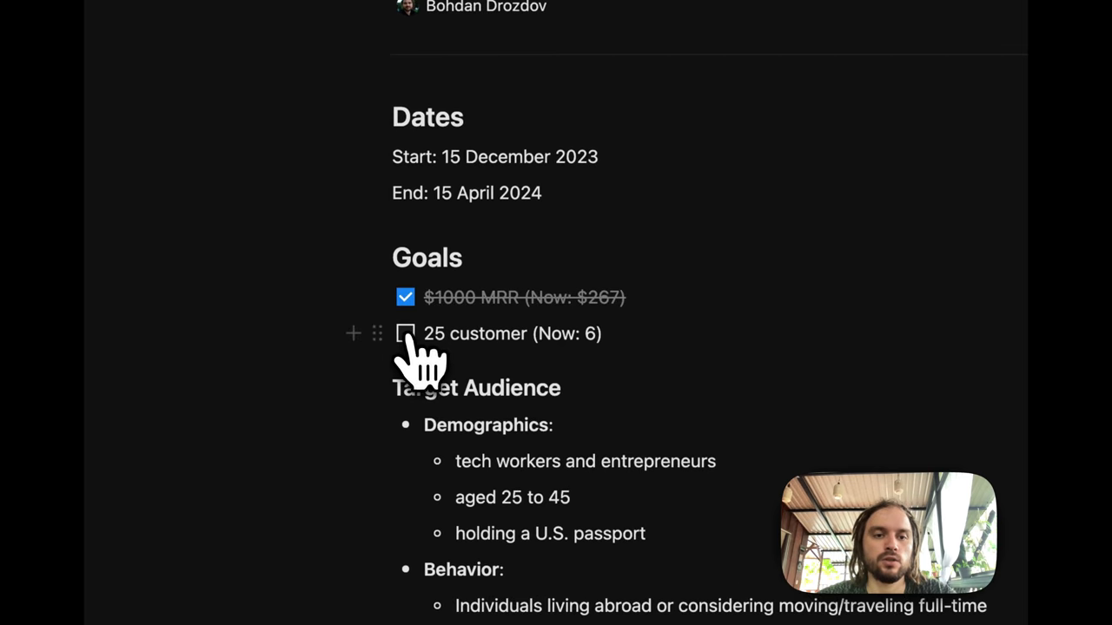
left_click(406, 333)
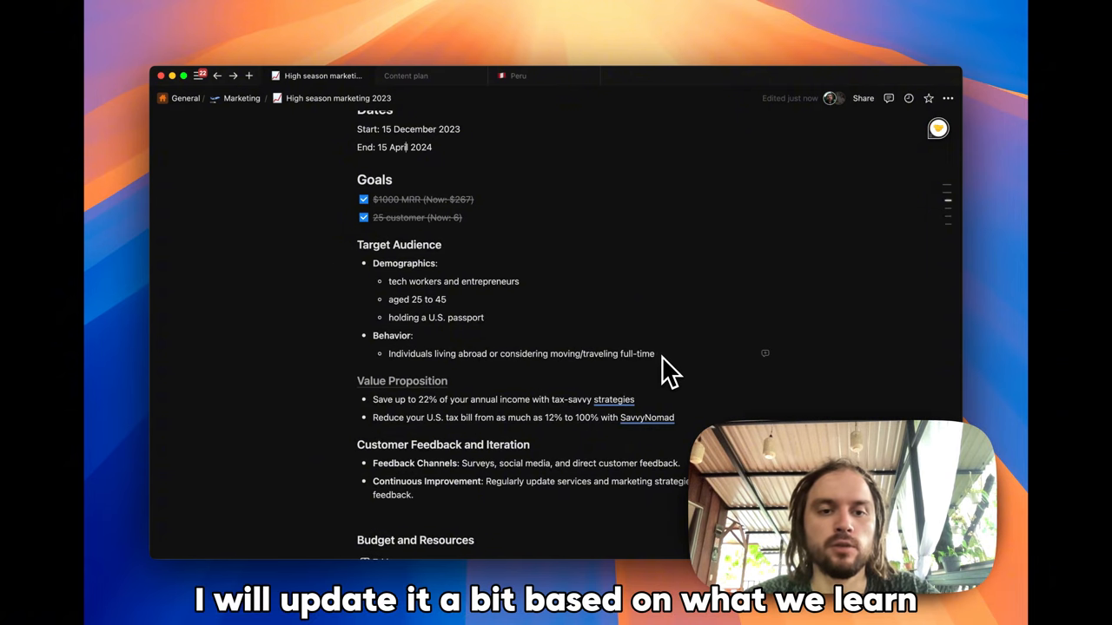
- Scroll through the target audience and customer feedback sections down to the Channels table
scroll("down", 3)
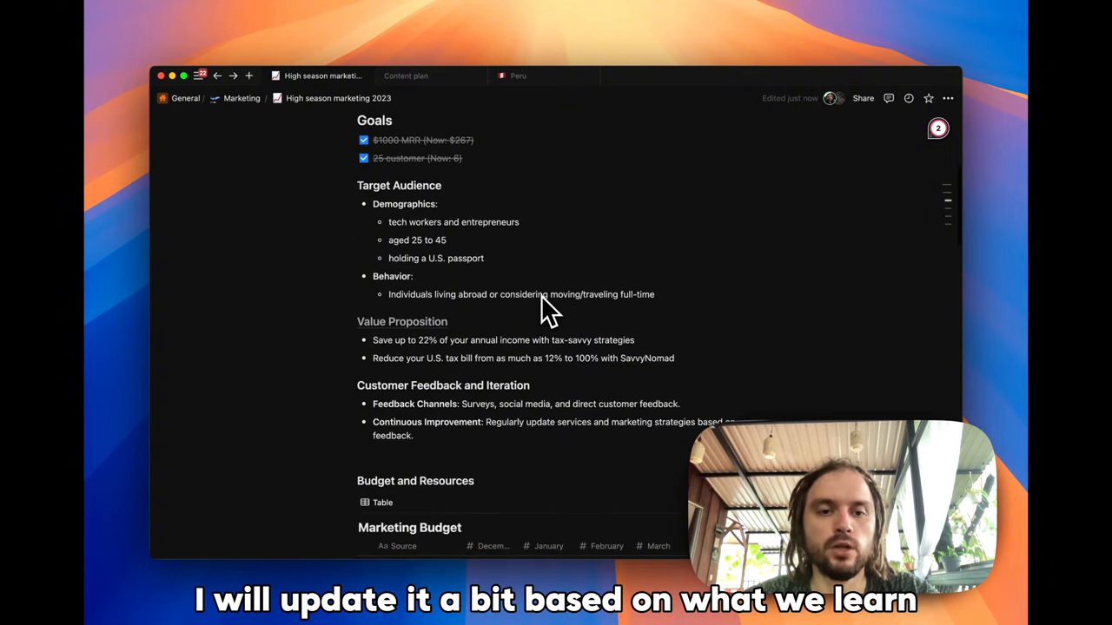
scroll("down", 3)
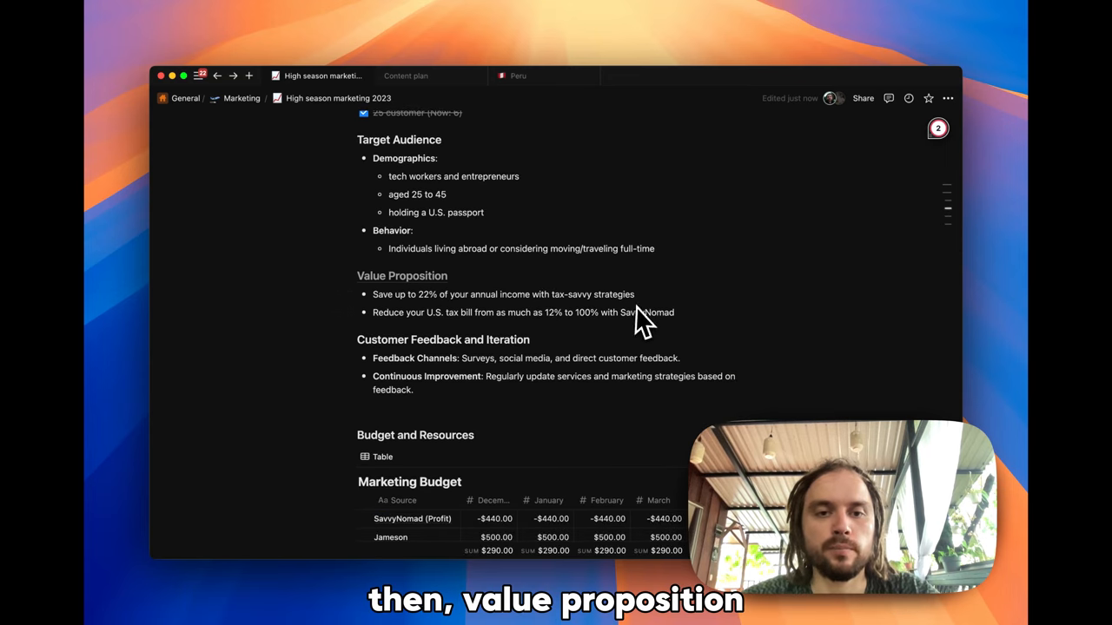
mouse_move(624, 325)
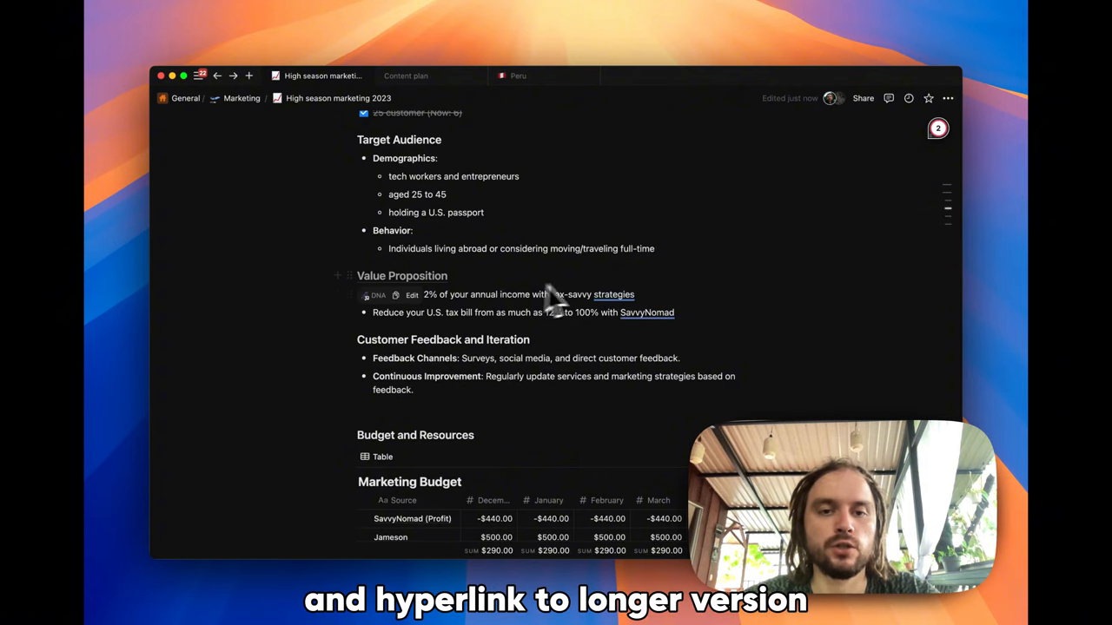
scroll("down", 3)
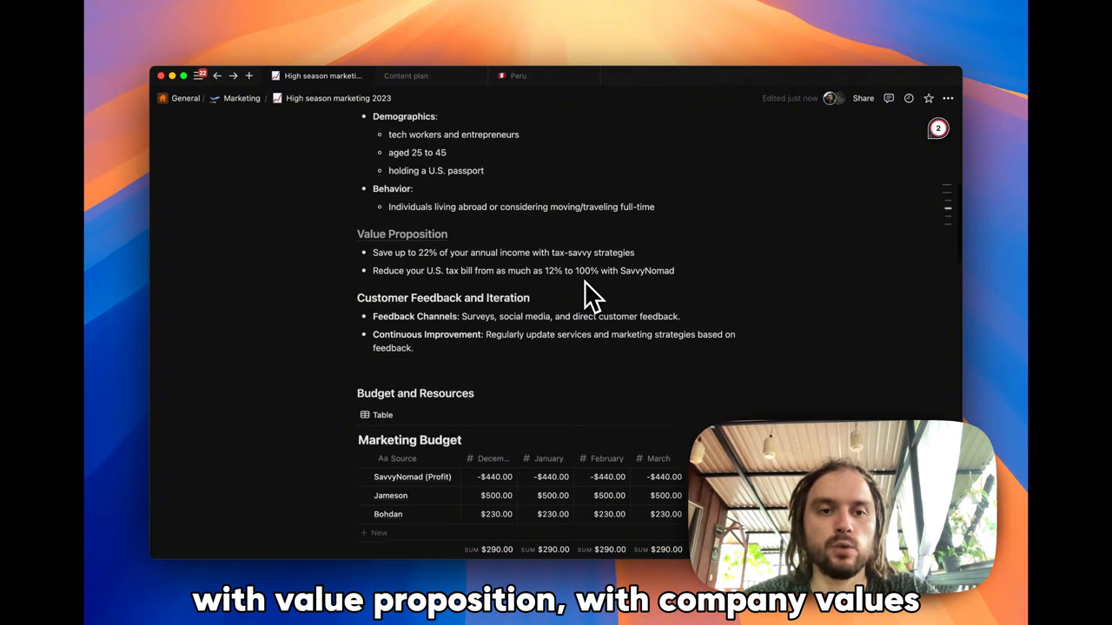
scroll("down", 3)
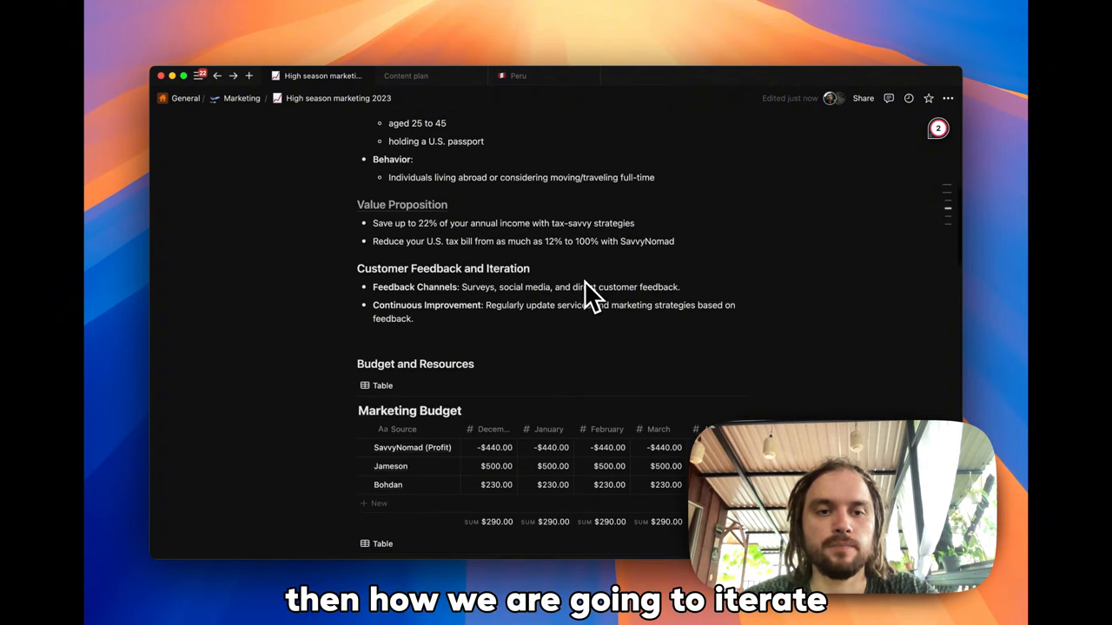
scroll("down", 3)
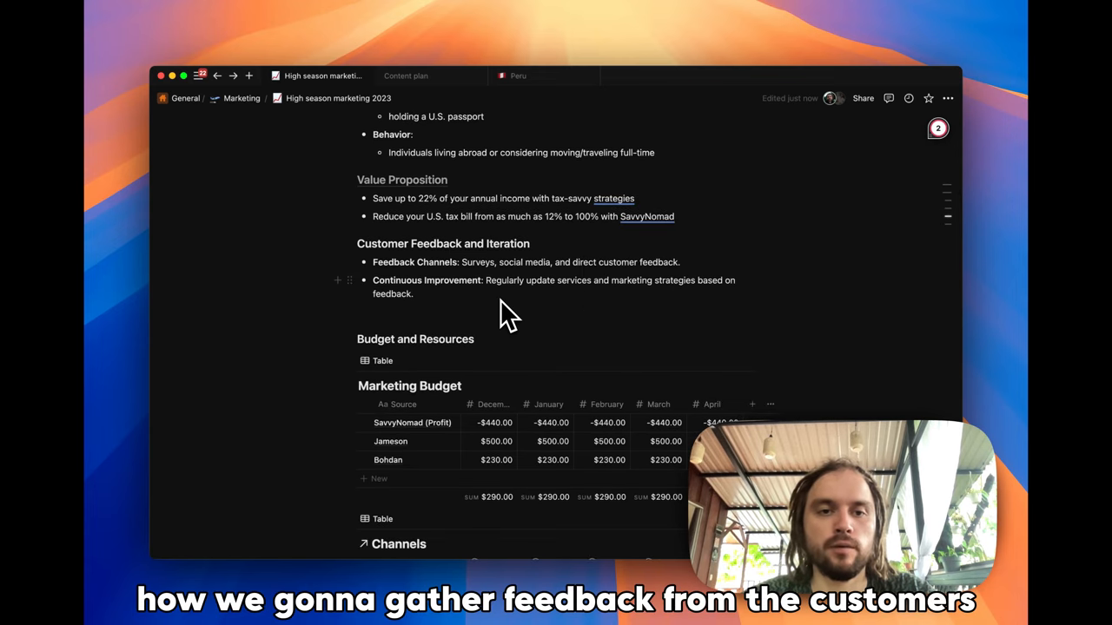
scroll("down", 3)
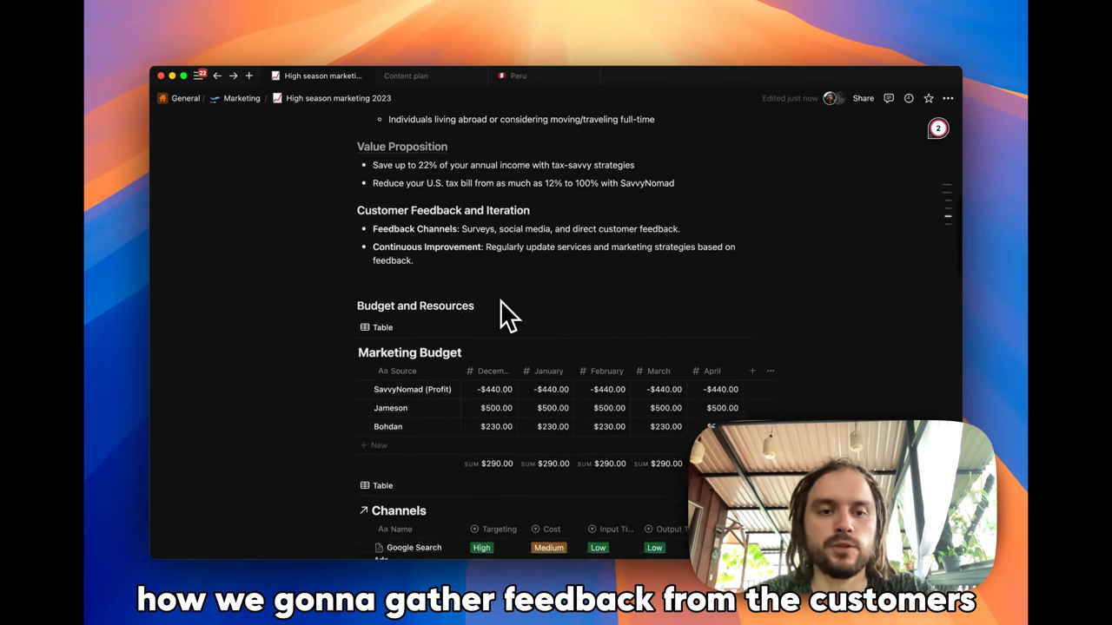
scroll("down", 3)
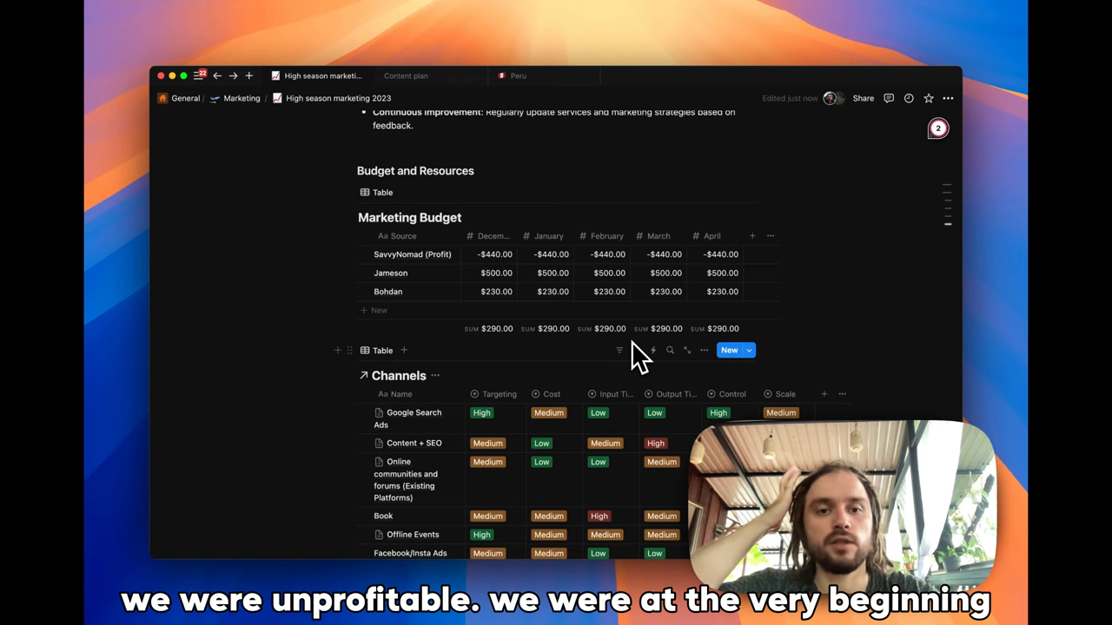
mouse_move(461, 260)
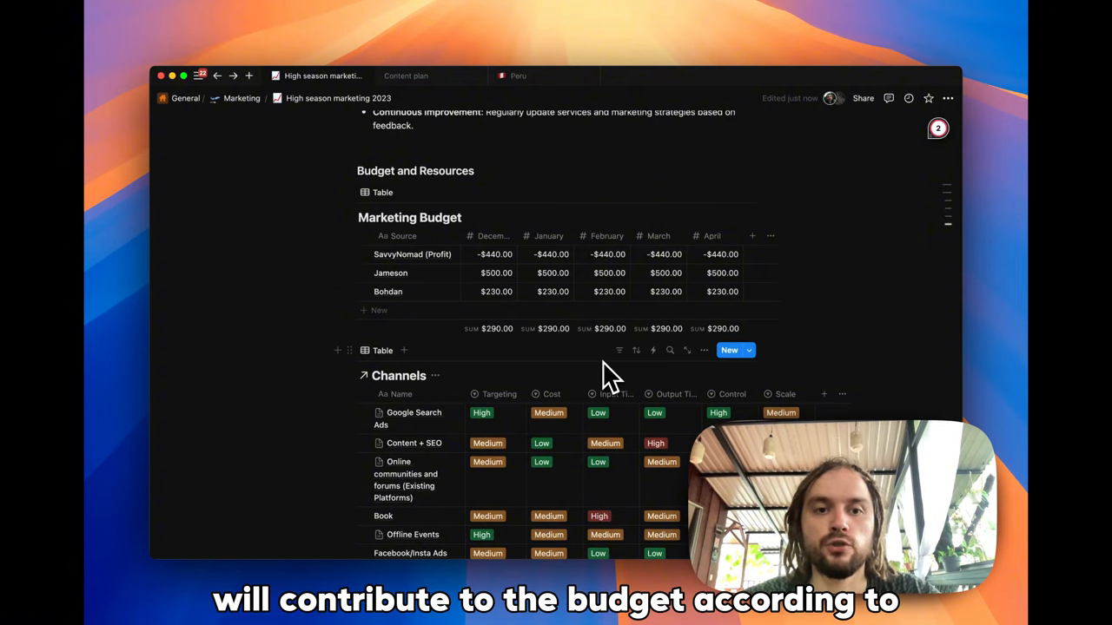
mouse_move(518, 291)
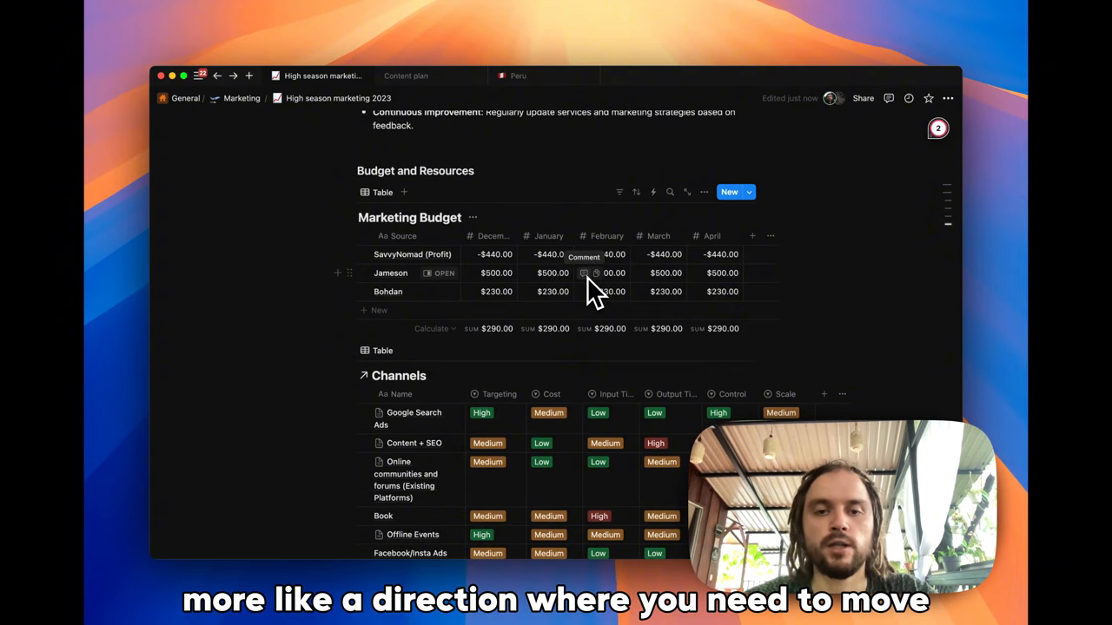
scroll("down", 3)
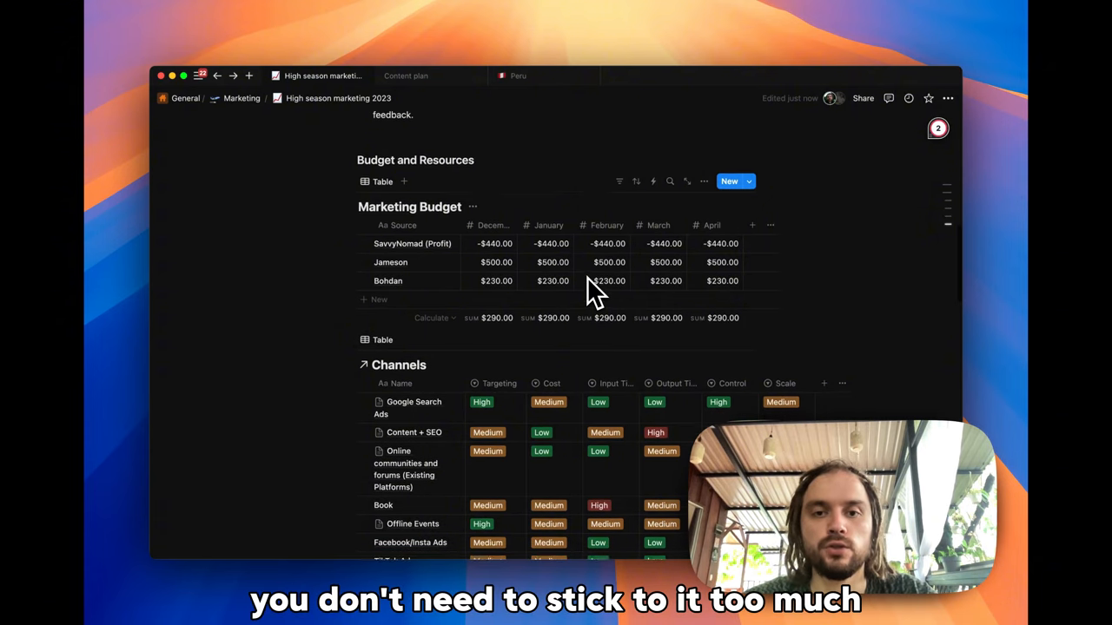
mouse_move(408, 330)
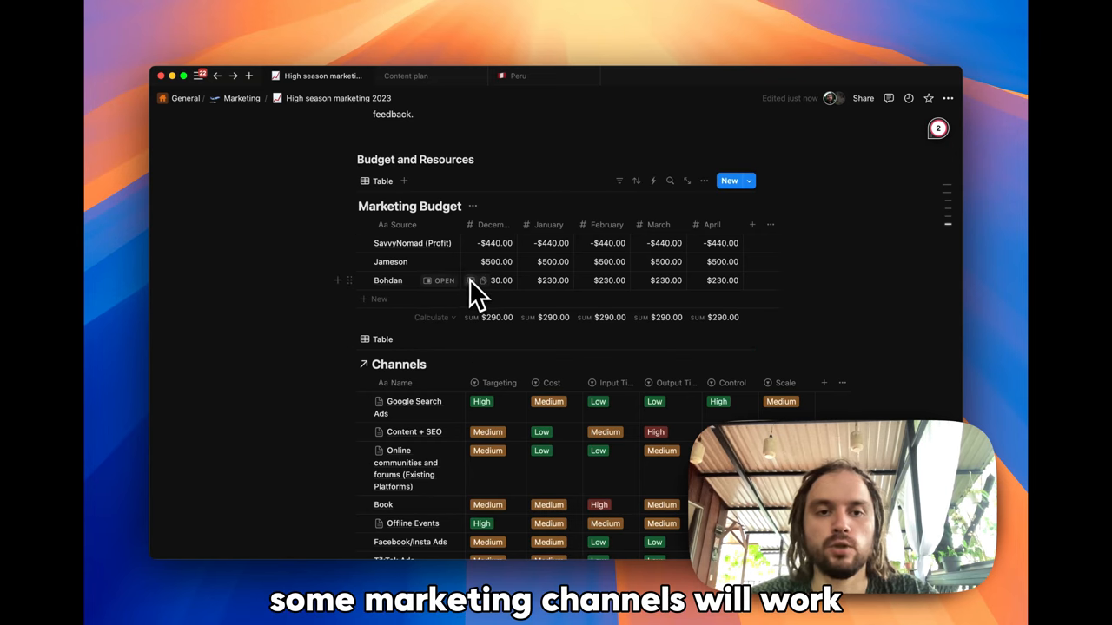
mouse_move(493, 304)
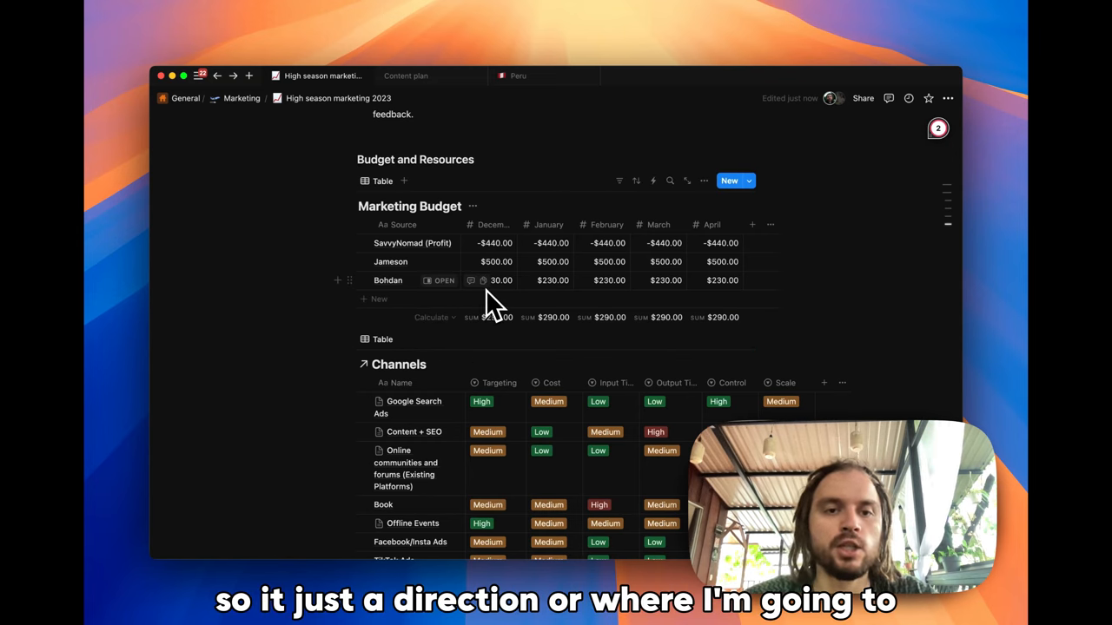
scroll("down", 3)
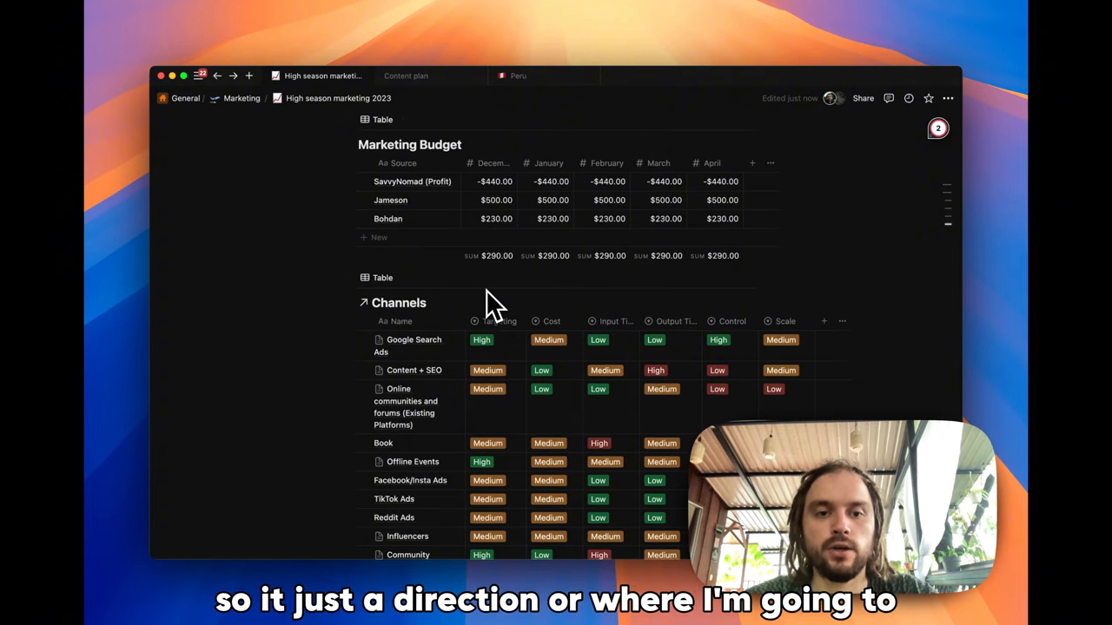
scroll("down", 3)
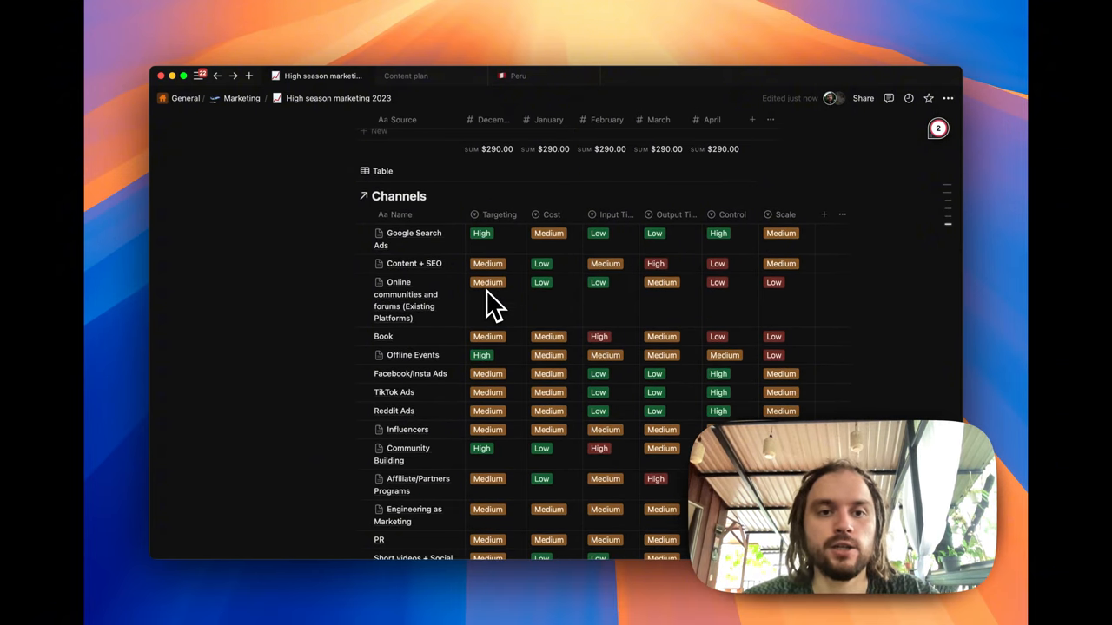
scroll("down", 3)
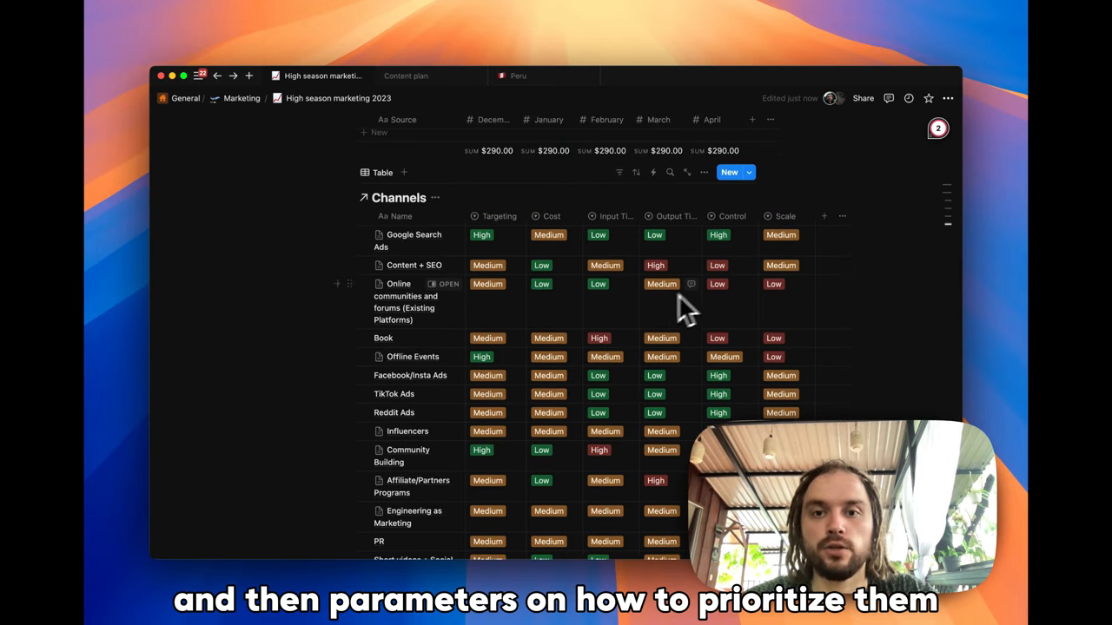
mouse_move(456, 325)
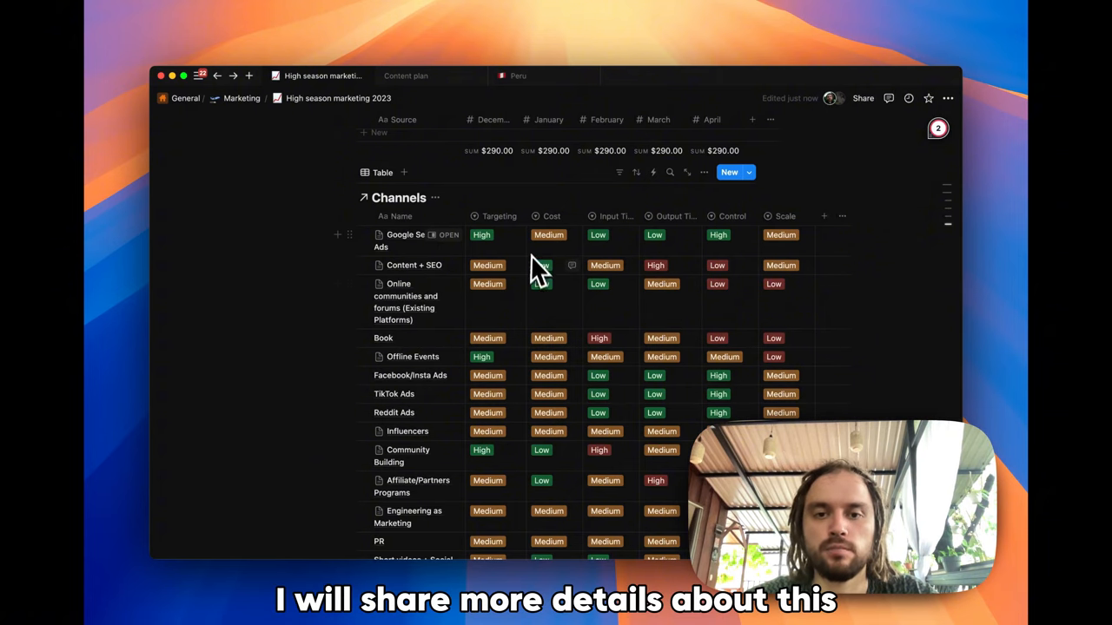
mouse_move(608, 321)
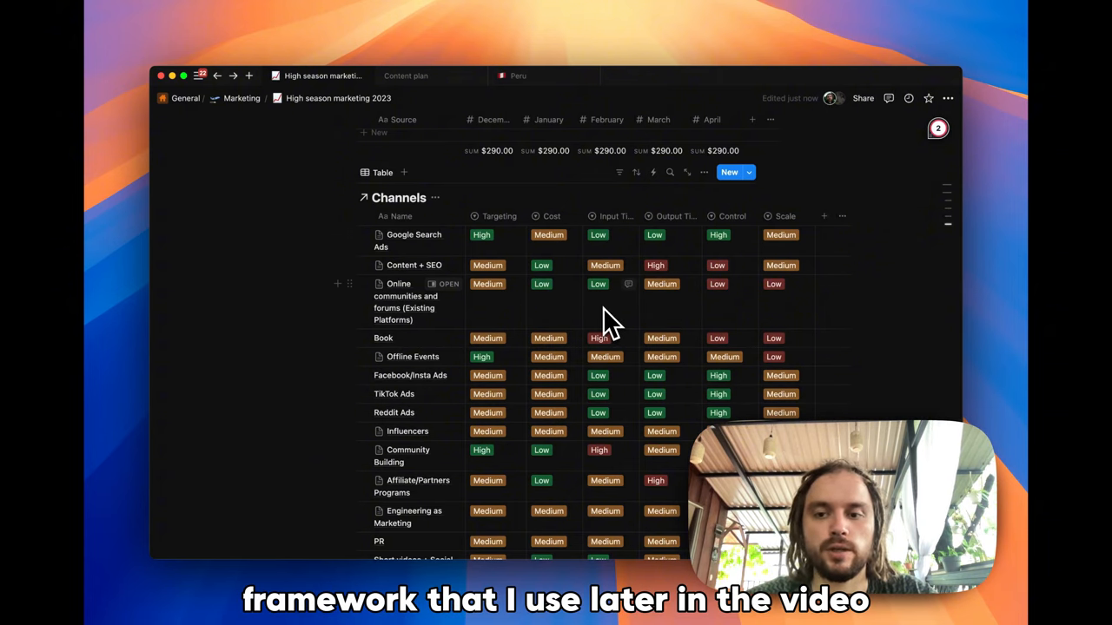
scroll("down", 3)
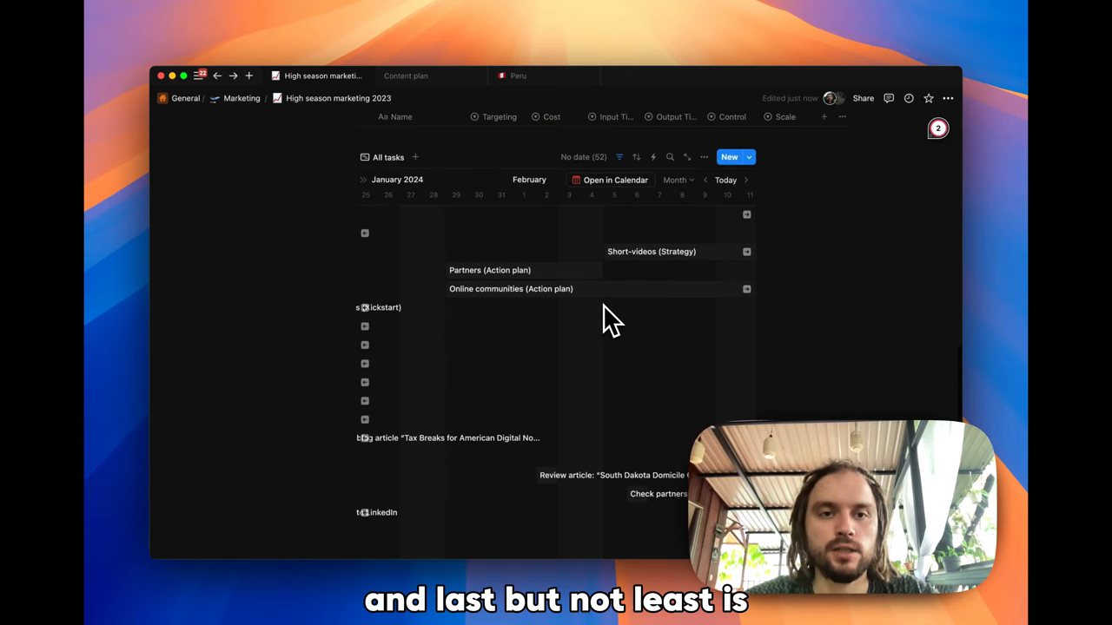
scroll("right", 3)
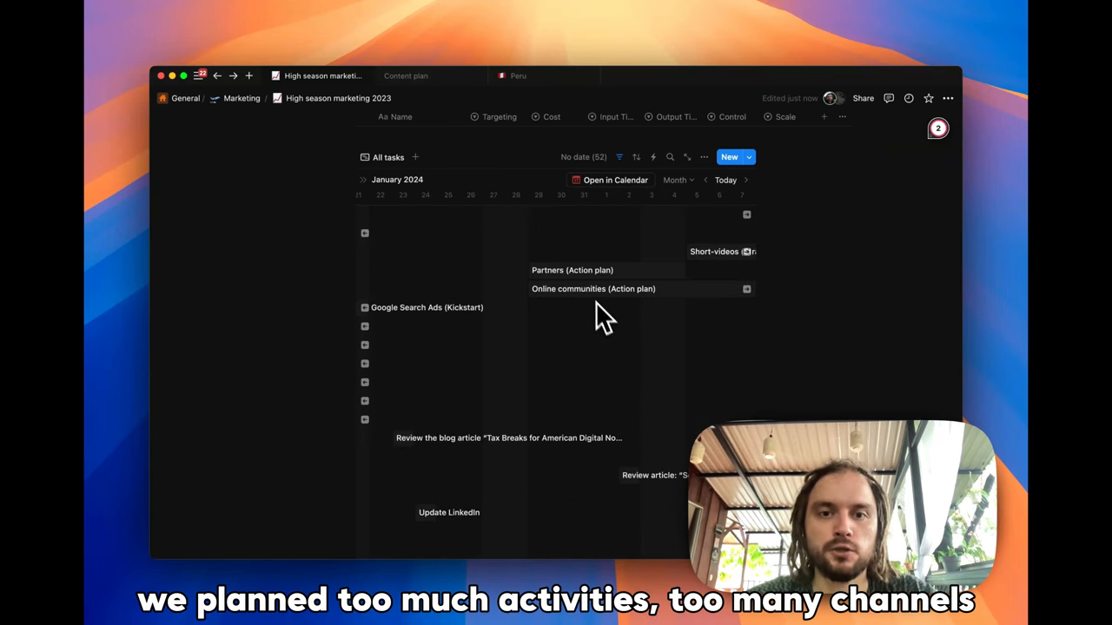
mouse_move(643, 363)
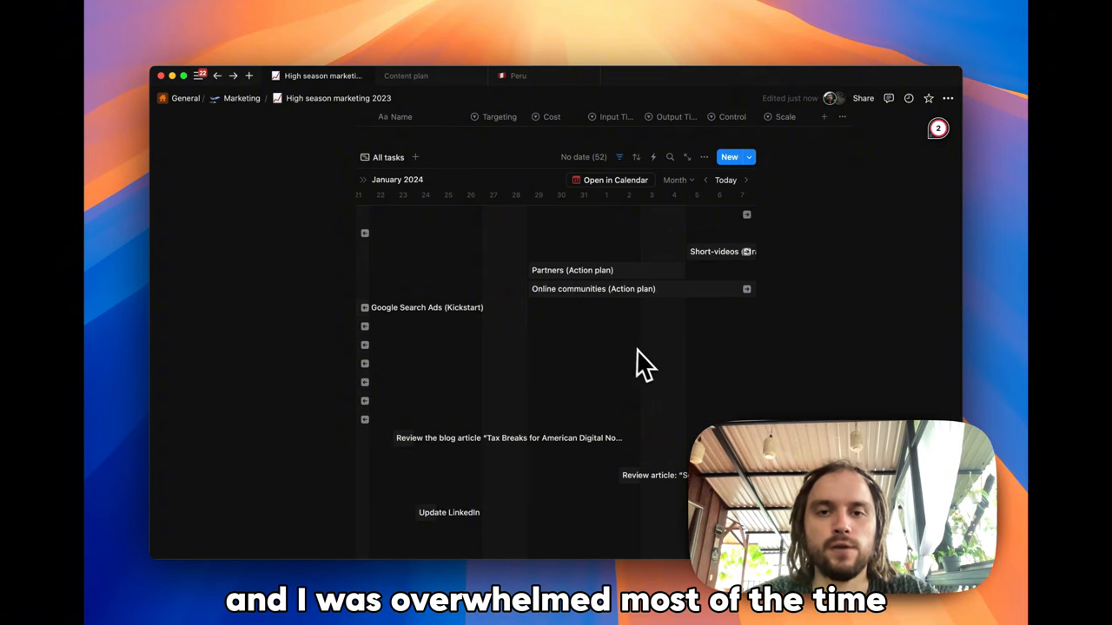
mouse_move(652, 371)
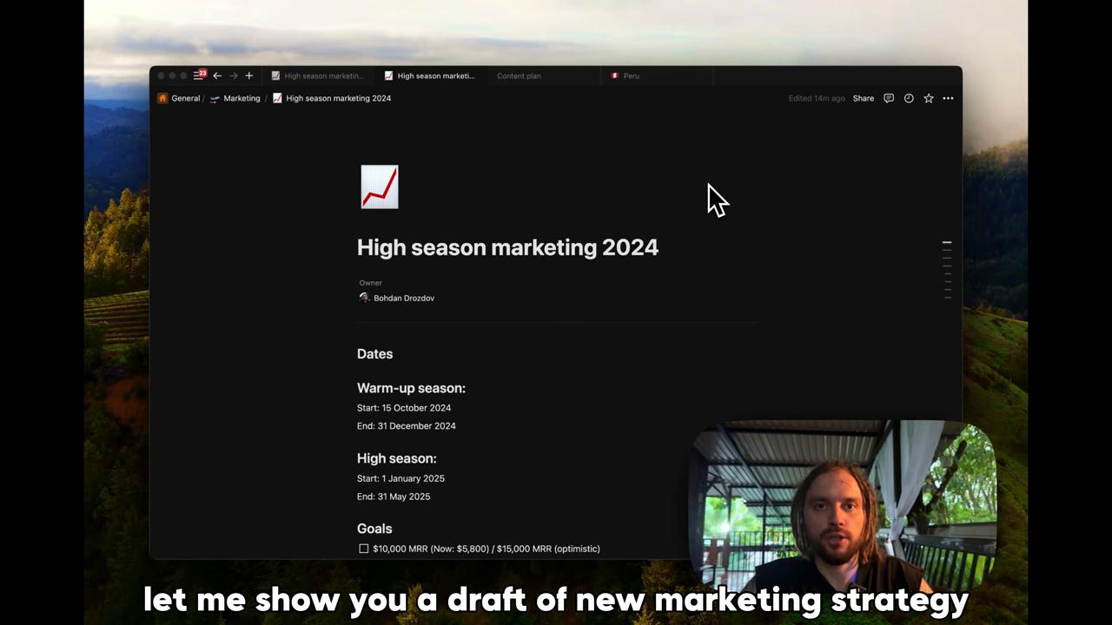
mouse_move(577, 355)
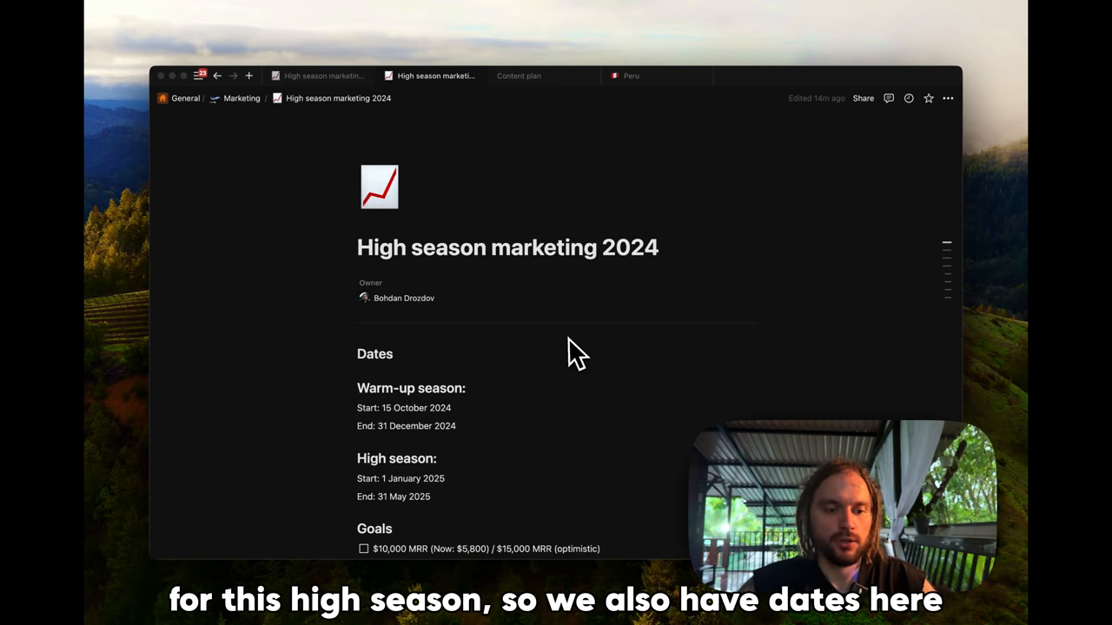
mouse_move(504, 365)
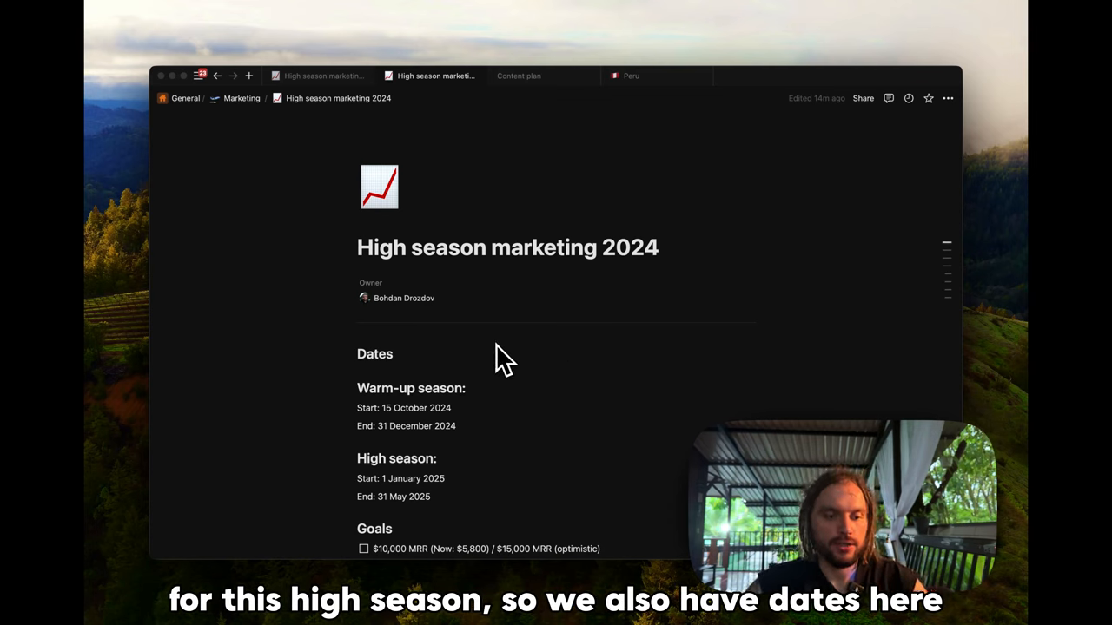
- Continue through the 2024 Channels table, then switch to the High season marketing 2023 page
scroll("down", 3)
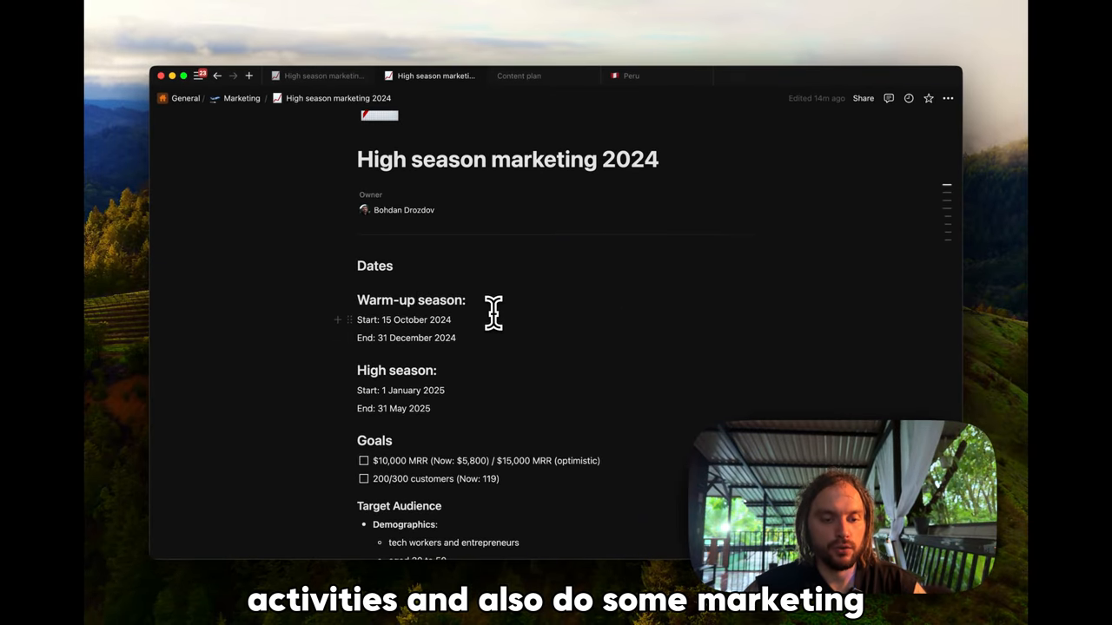
scroll("down", 3)
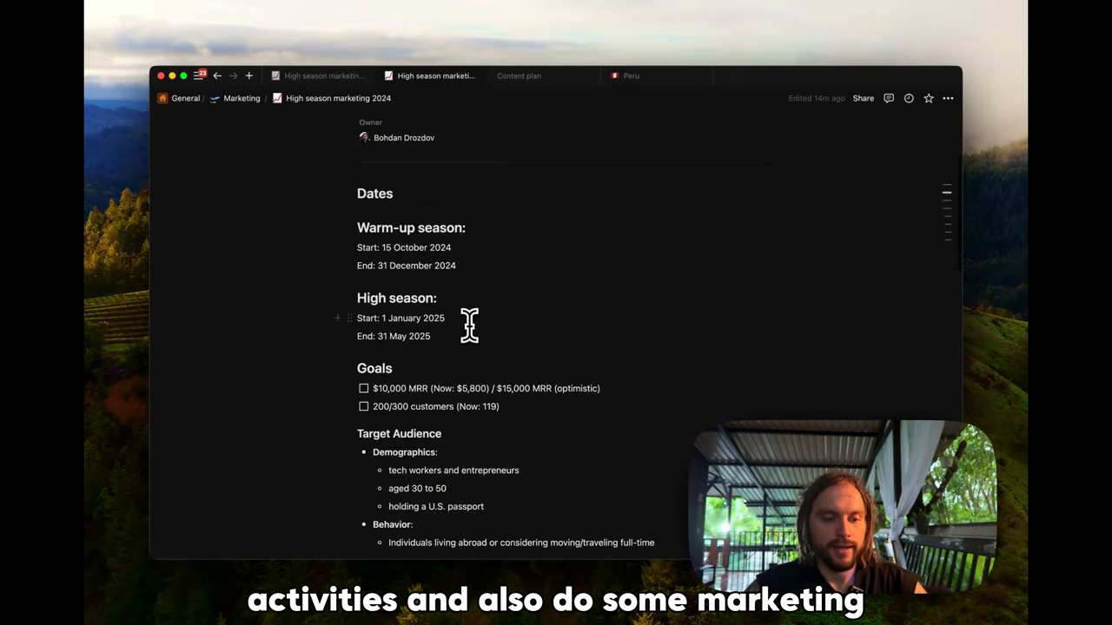
mouse_move(476, 339)
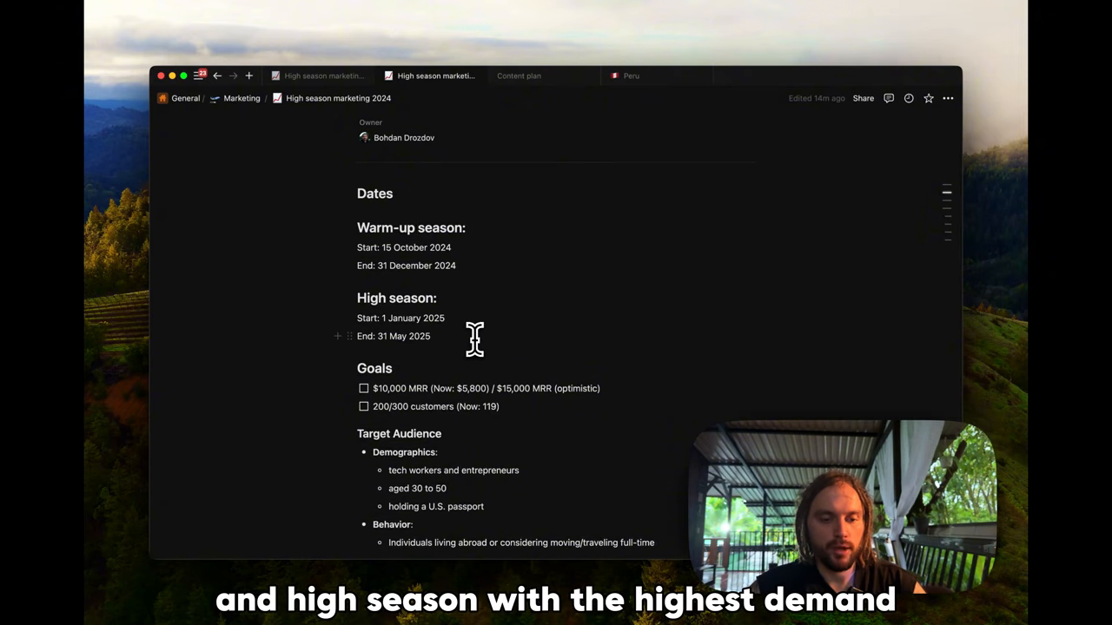
scroll("down", 3)
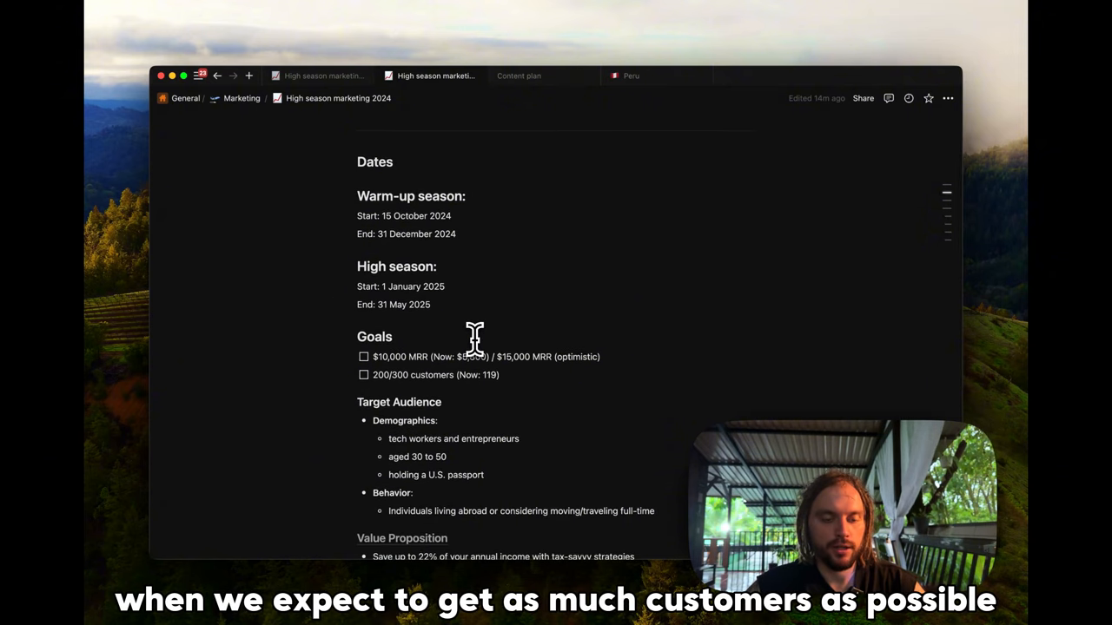
scroll("down", 3)
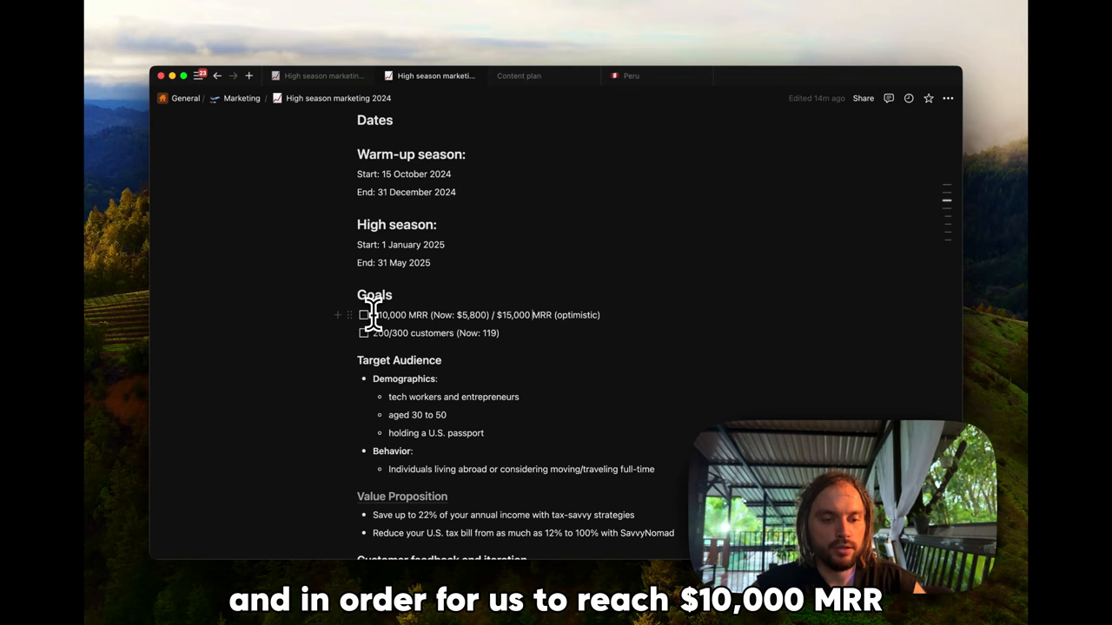
mouse_move(427, 314)
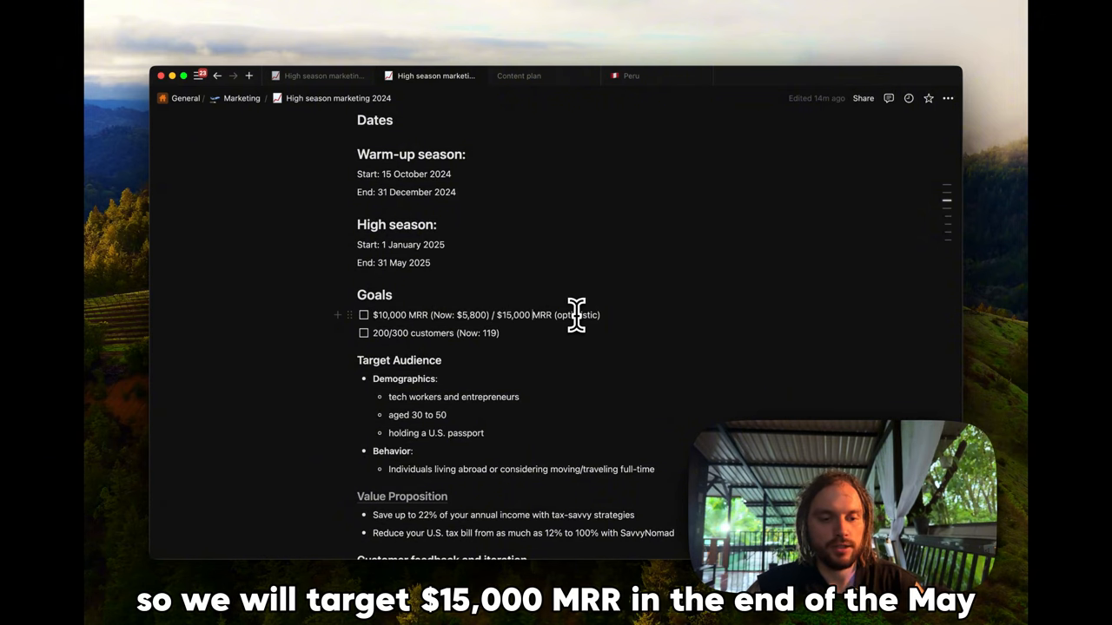
mouse_move(378, 334)
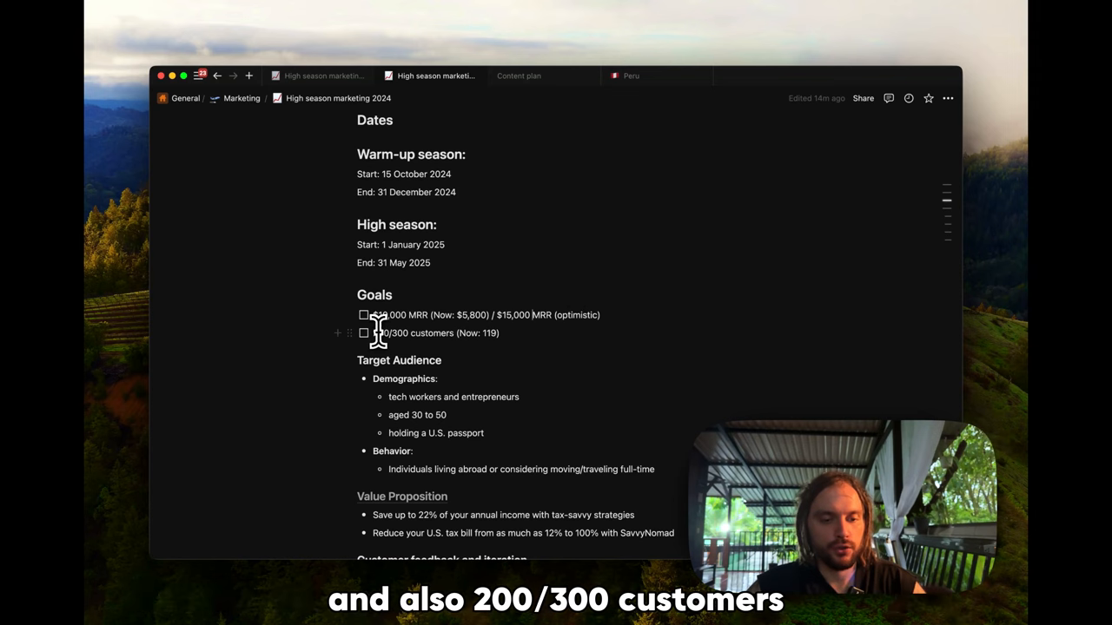
scroll("down", 3)
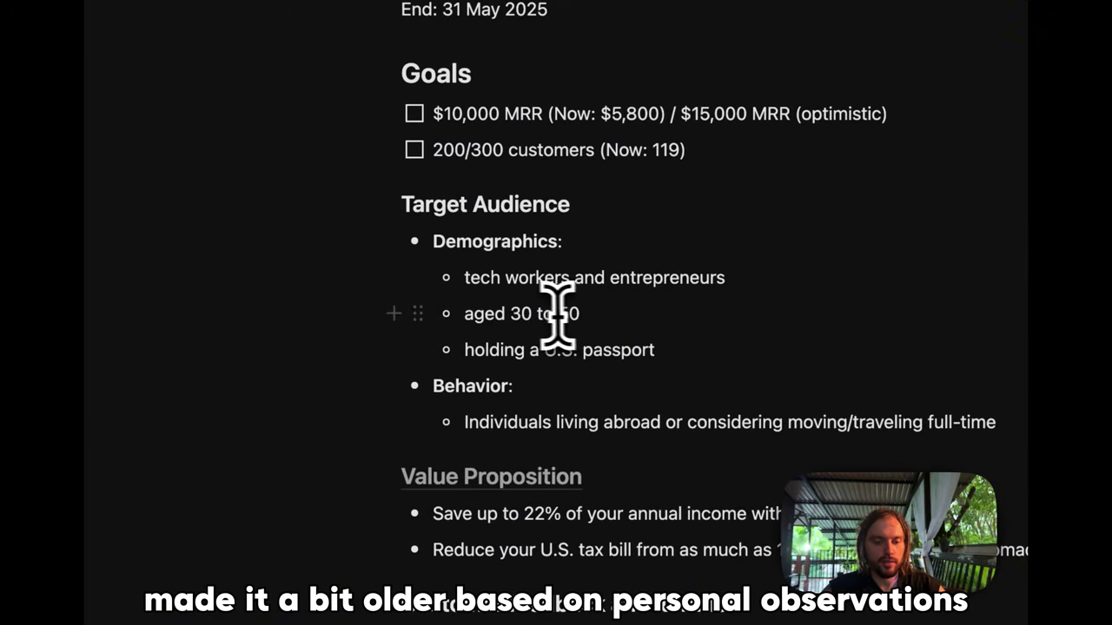
scroll("down", 3)
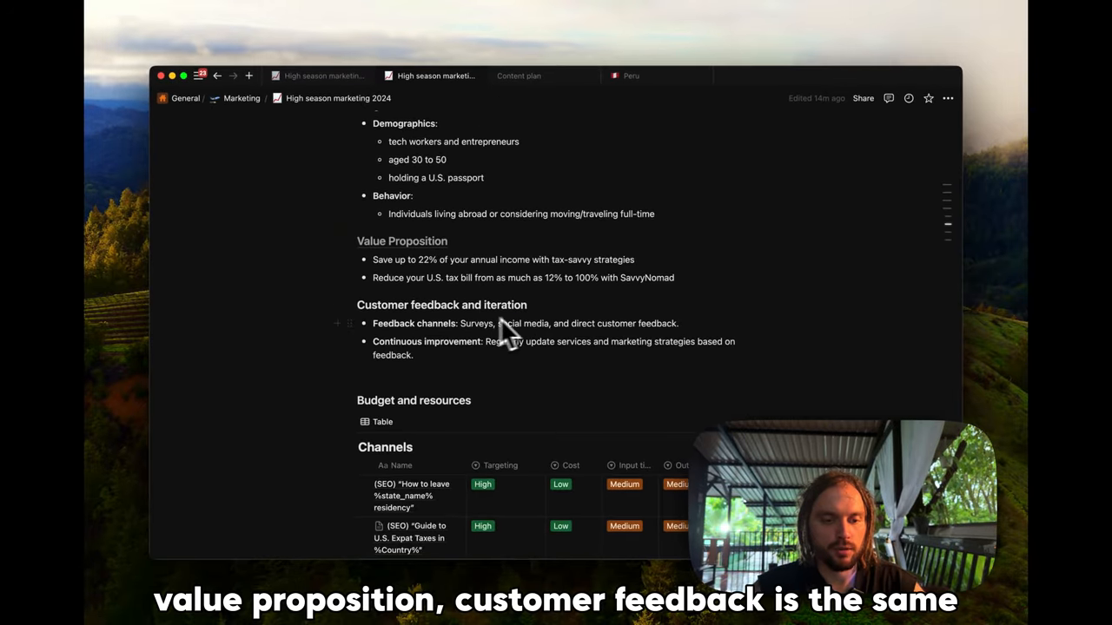
scroll("down", 3)
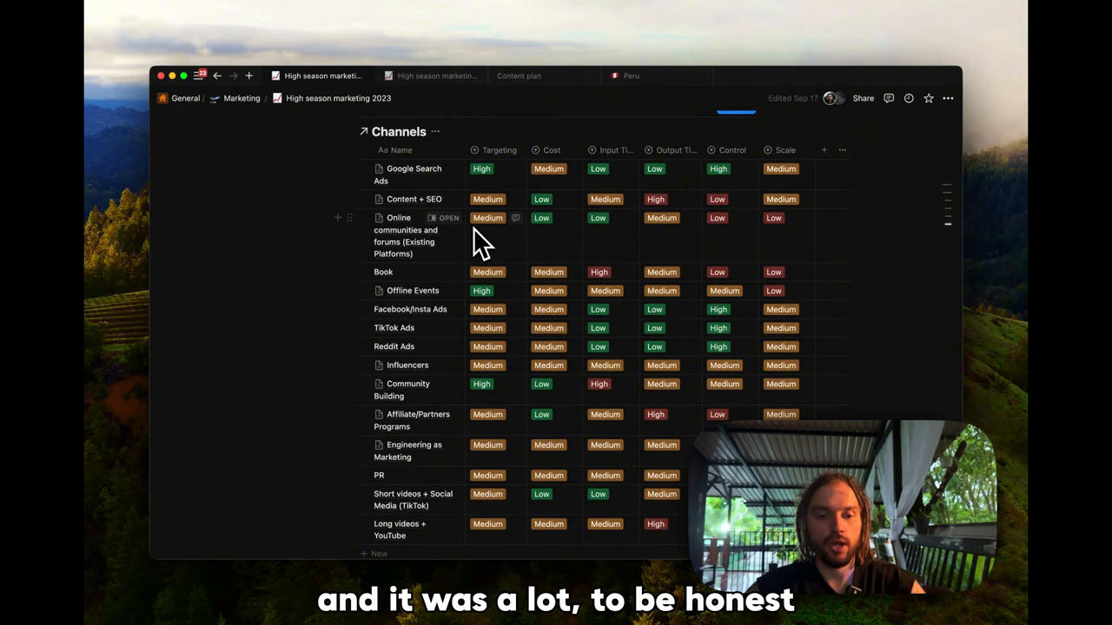
left_click(433, 76)
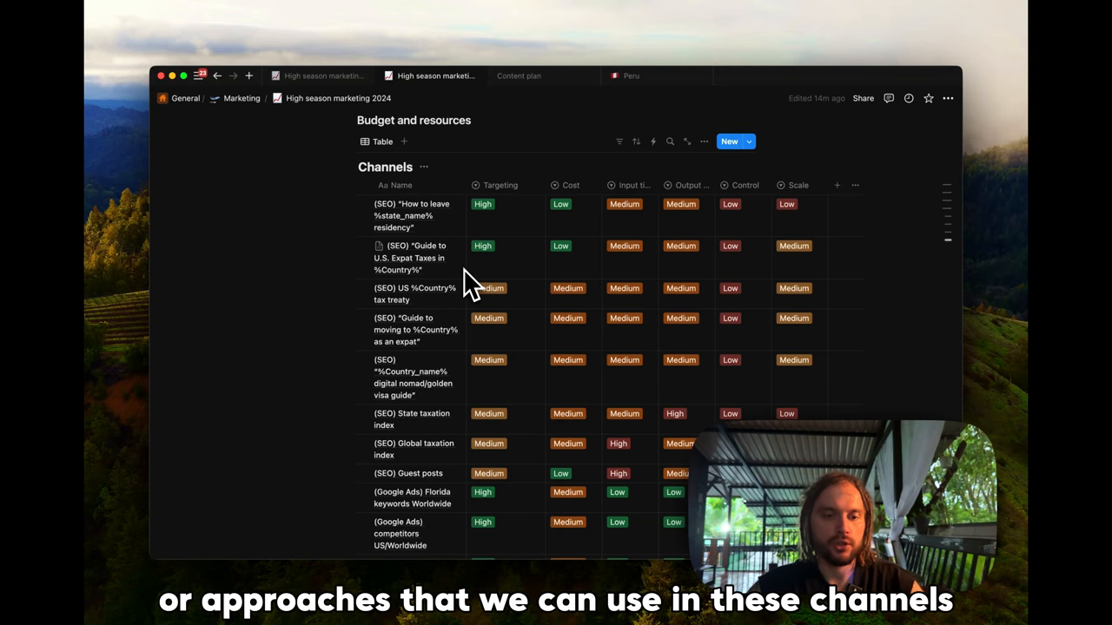
mouse_move(651, 299)
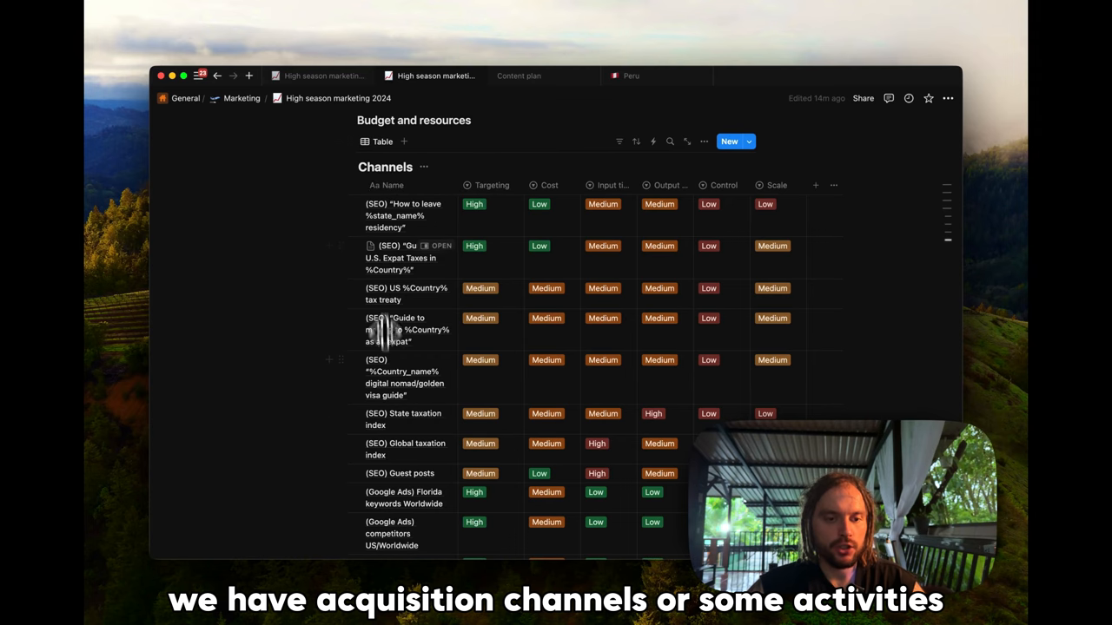
mouse_move(413, 212)
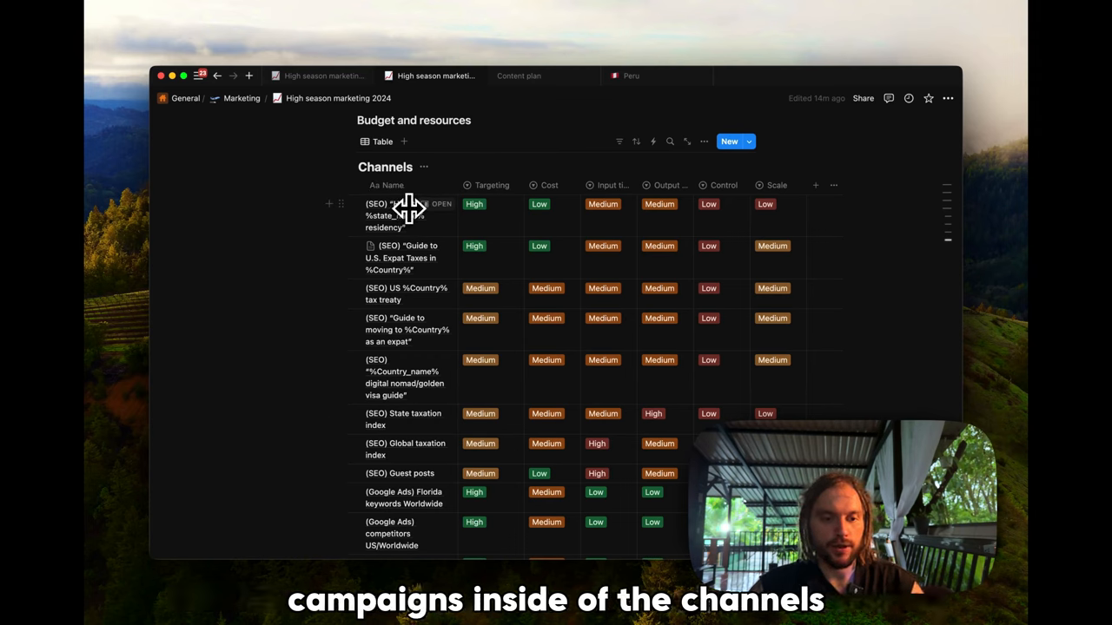
mouse_move(793, 179)
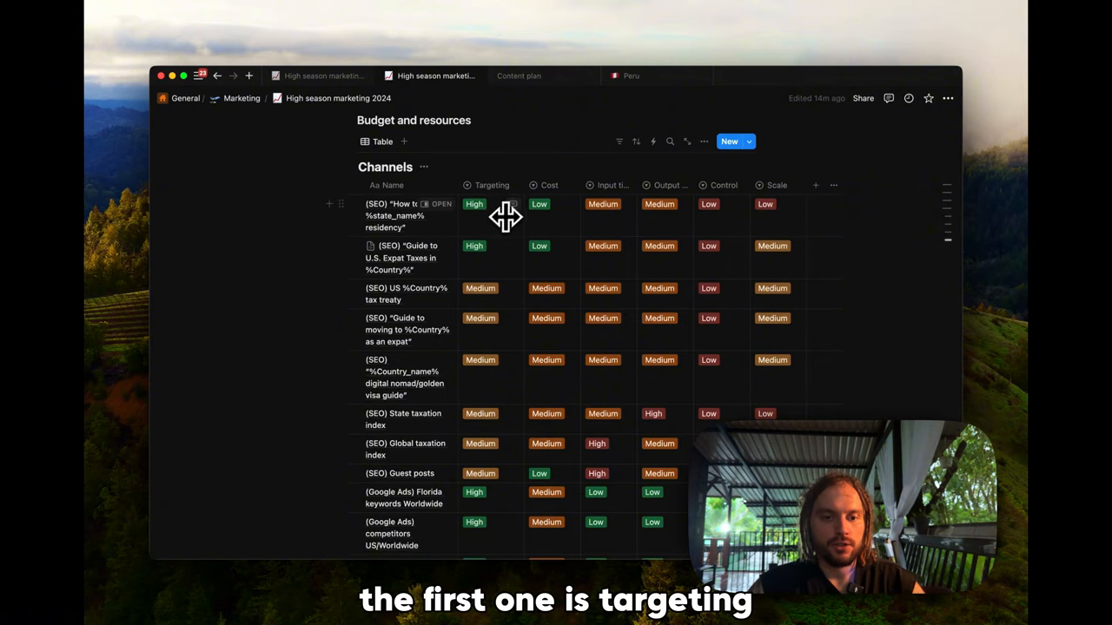
mouse_move(542, 156)
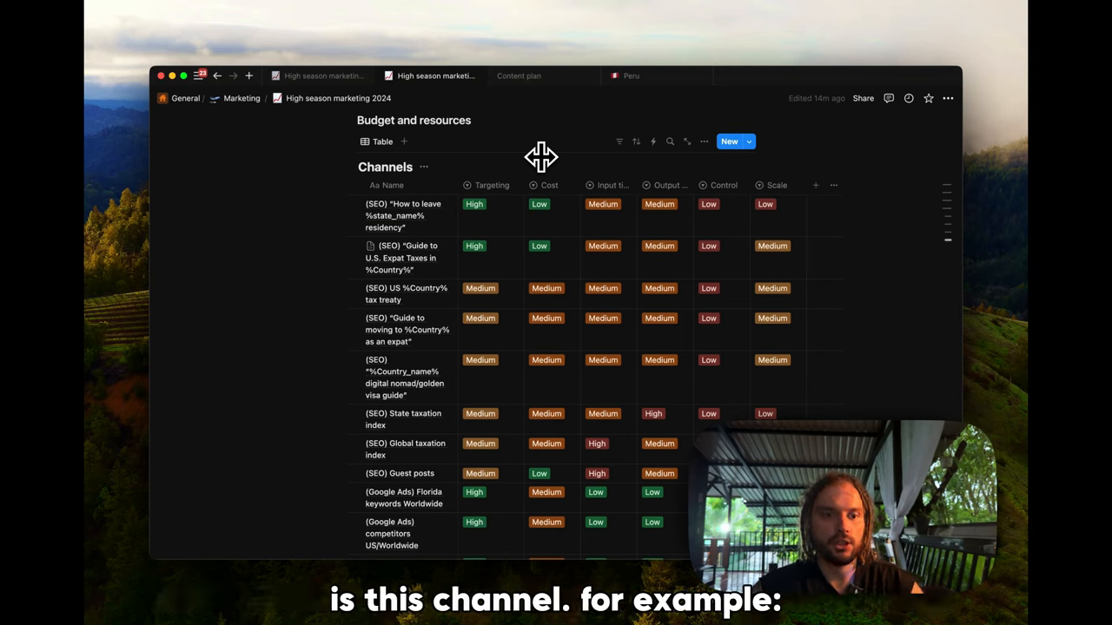
mouse_move(523, 160)
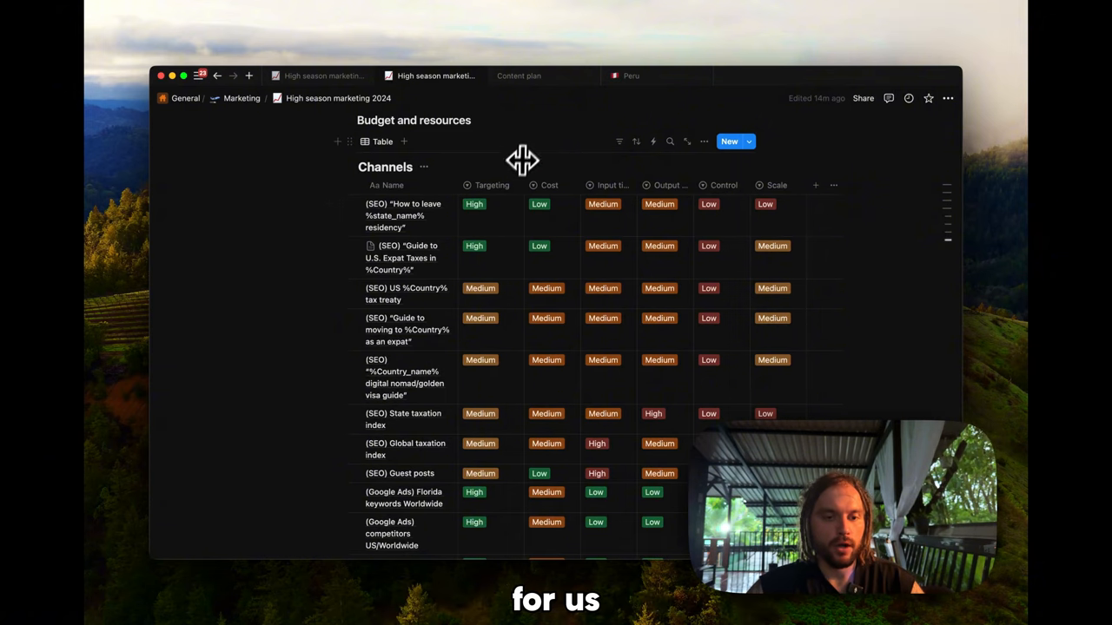
mouse_move(456, 223)
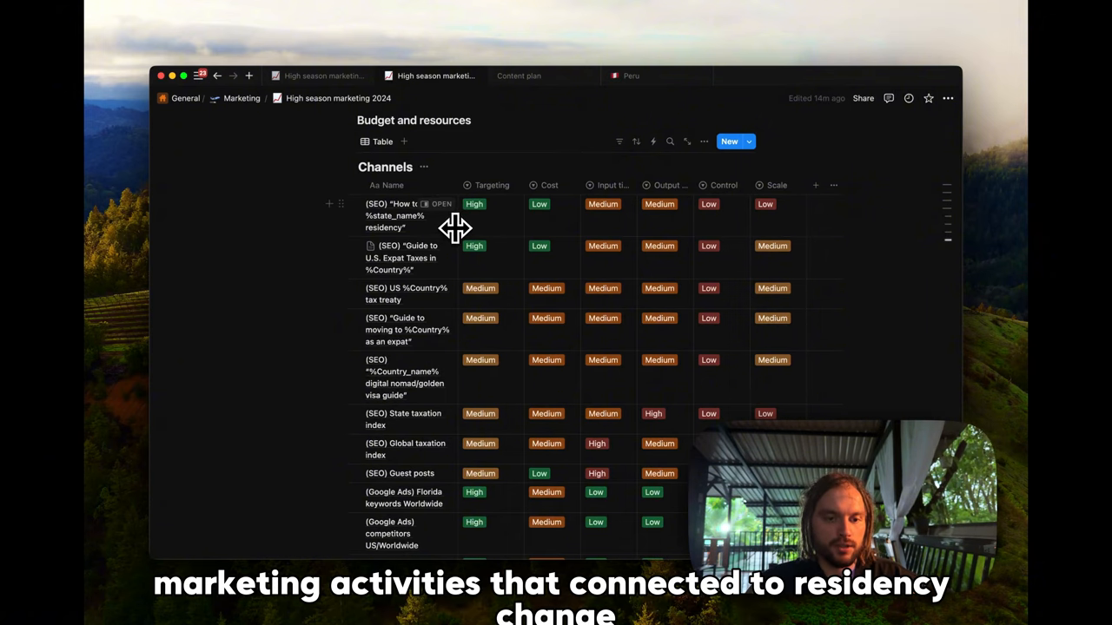
mouse_move(430, 257)
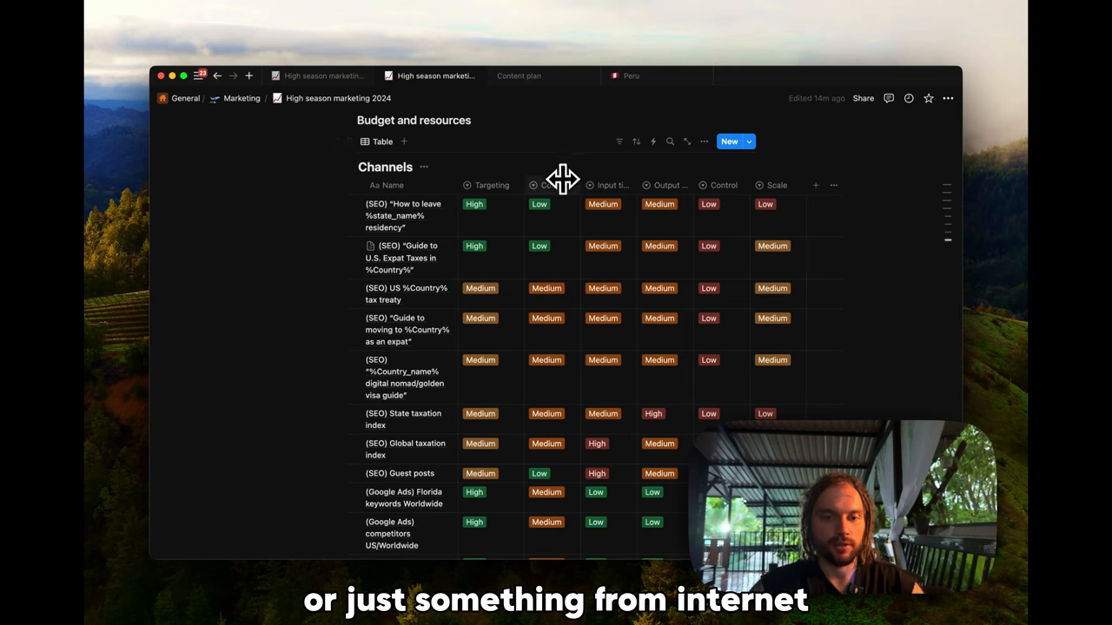
mouse_move(581, 136)
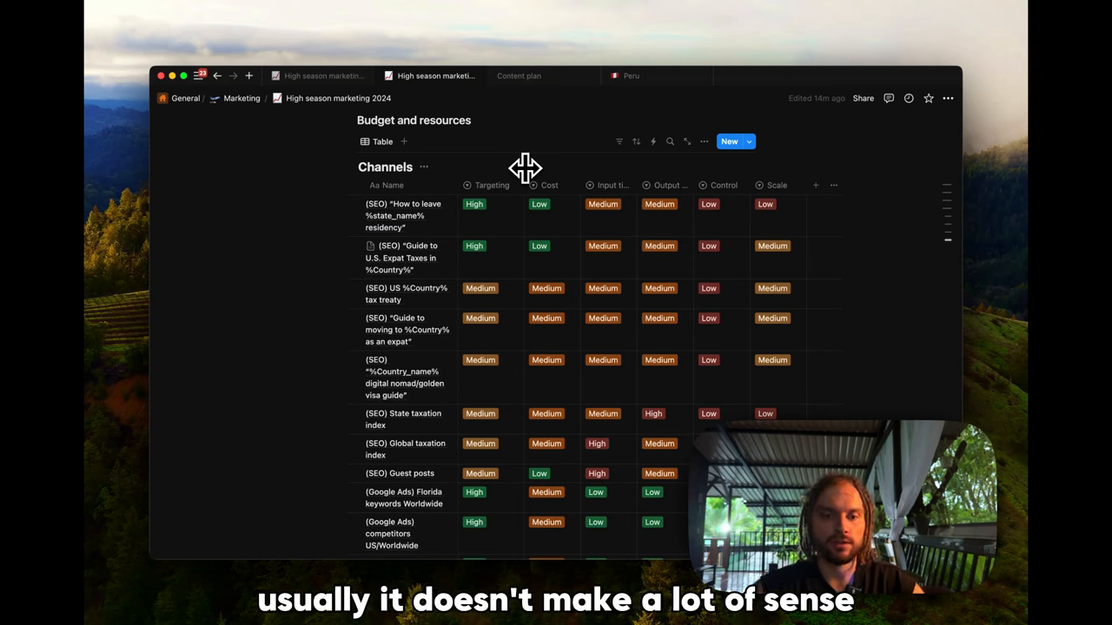
mouse_move(490, 160)
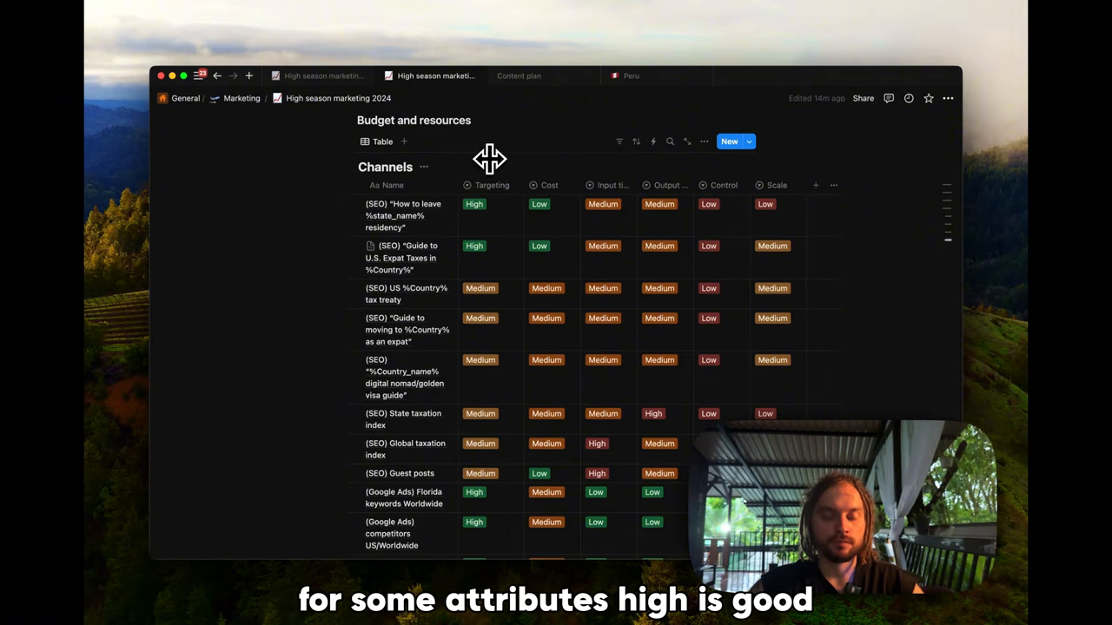
mouse_move(530, 166)
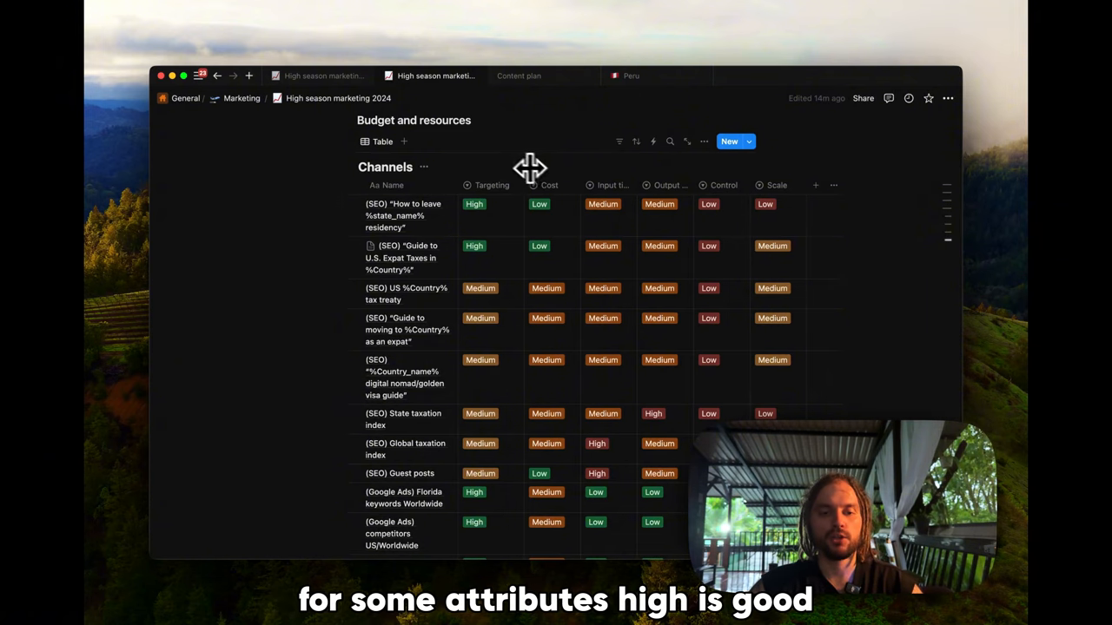
mouse_move(548, 190)
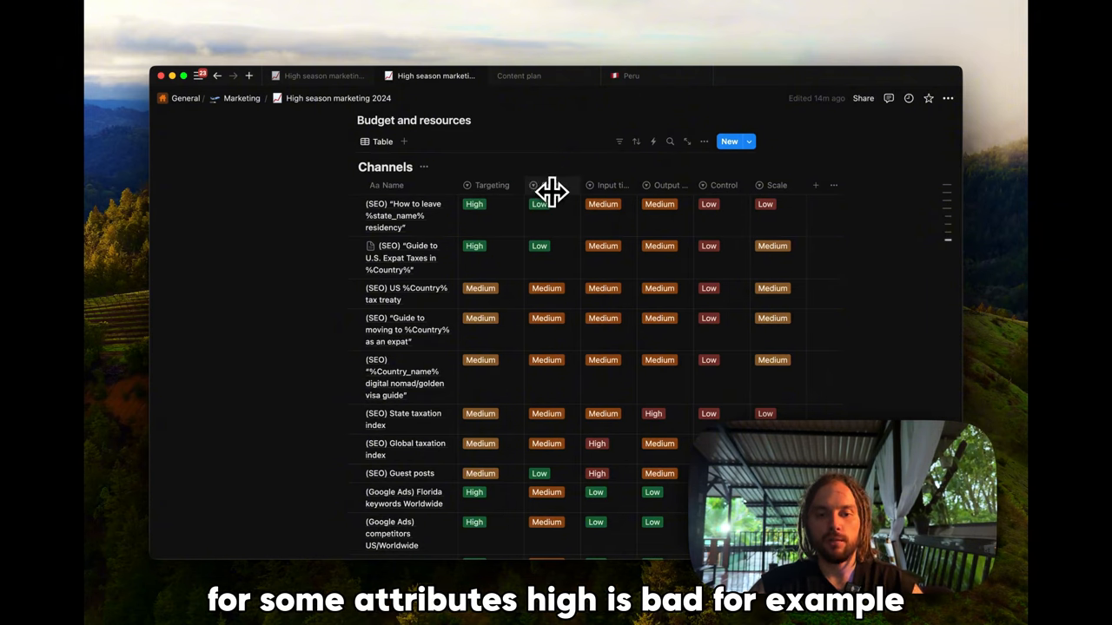
mouse_move(521, 170)
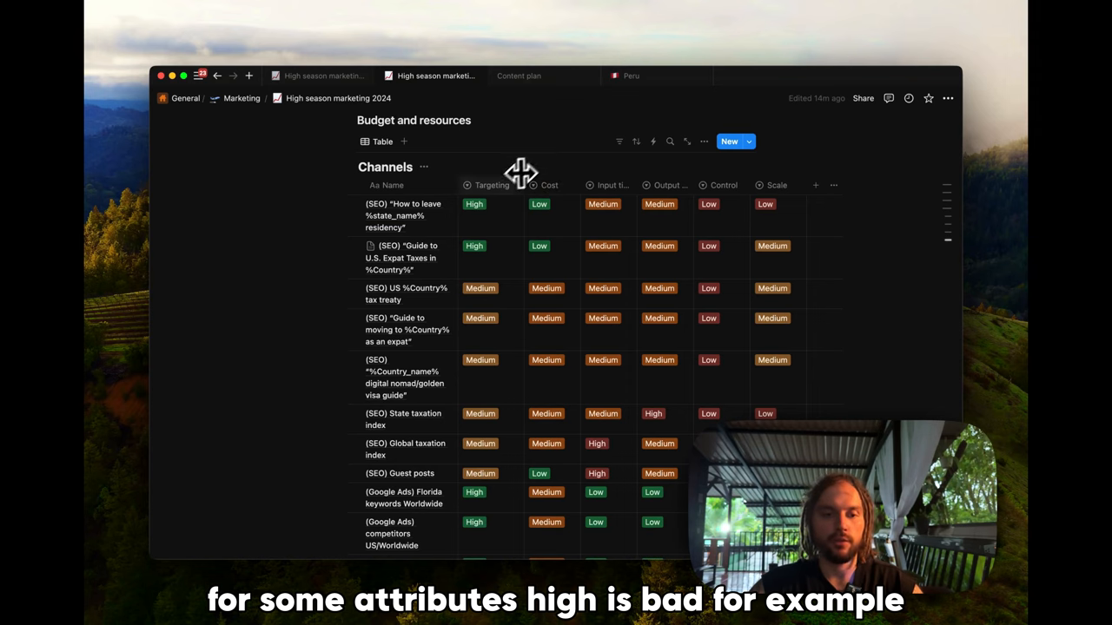
mouse_move(487, 206)
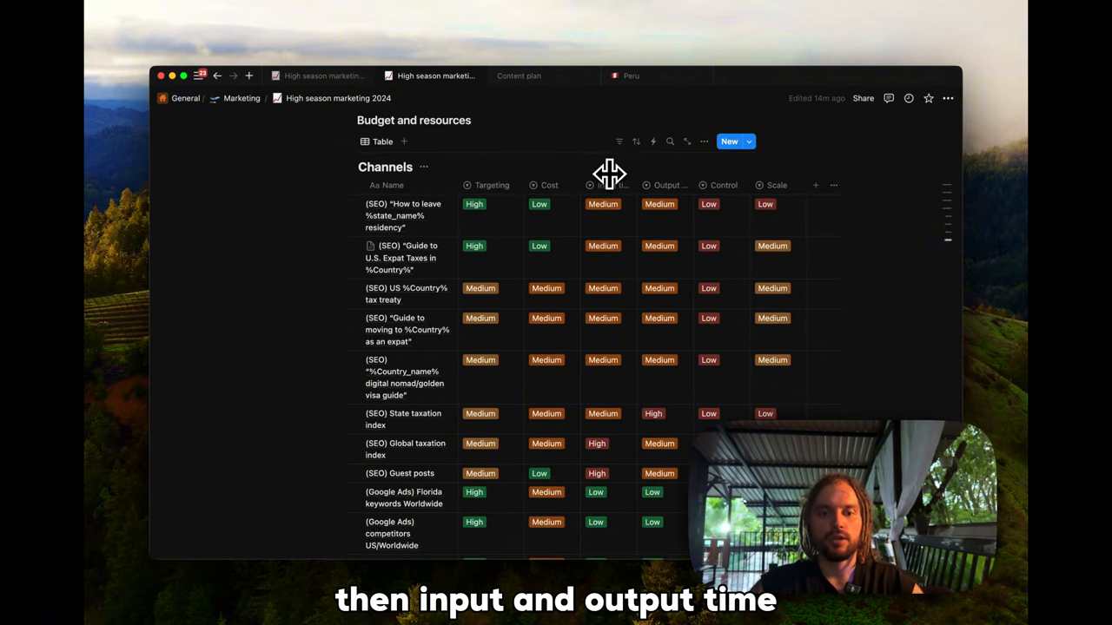
mouse_move(615, 154)
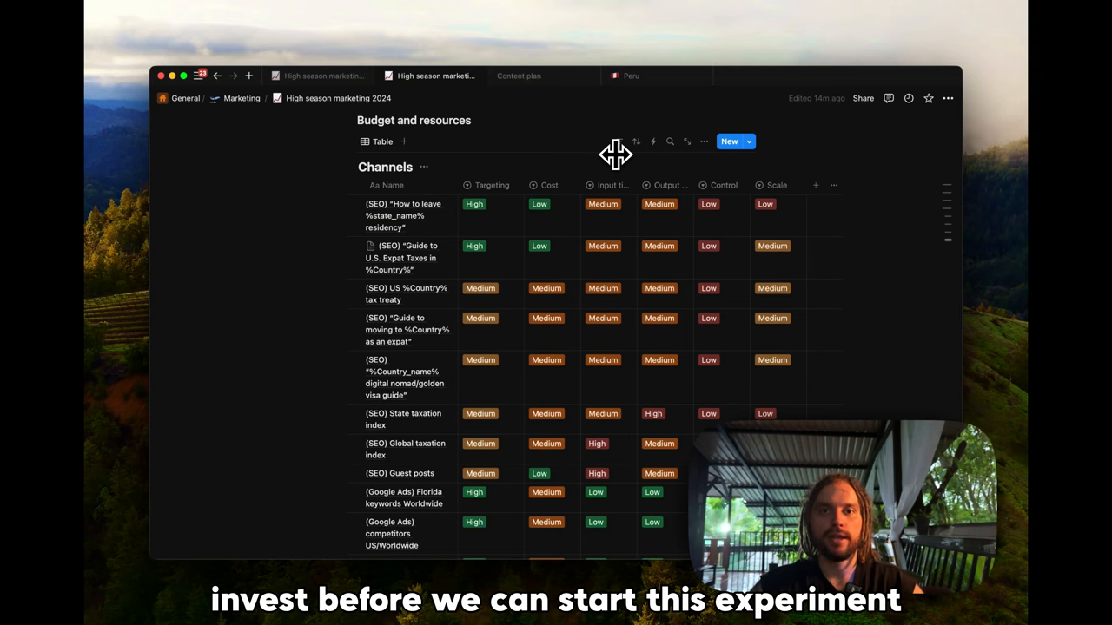
mouse_move(660, 184)
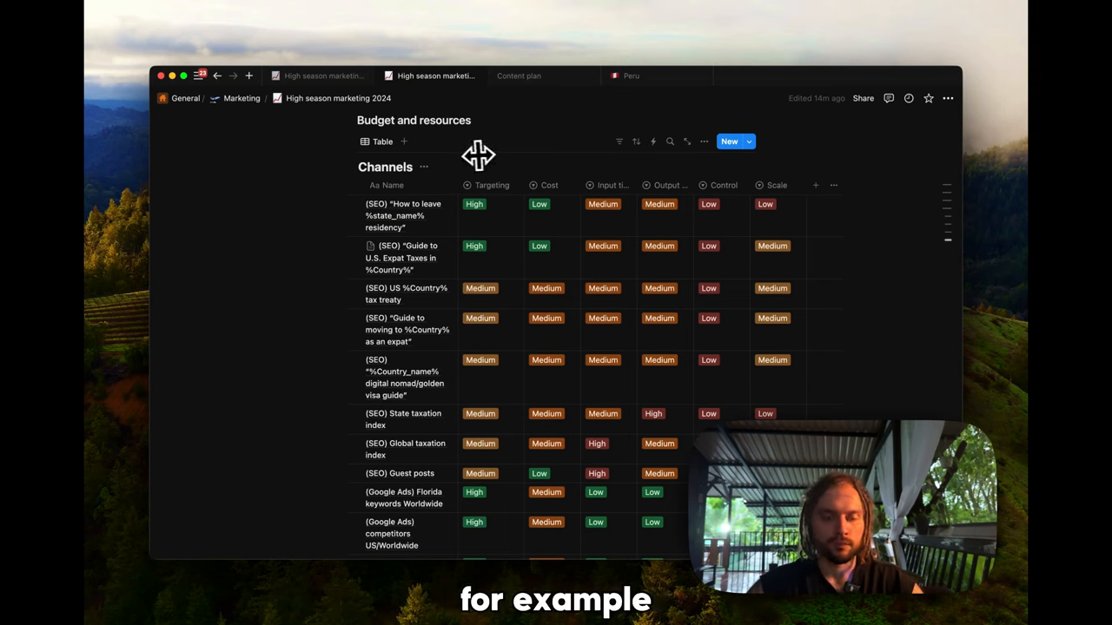
mouse_move(647, 174)
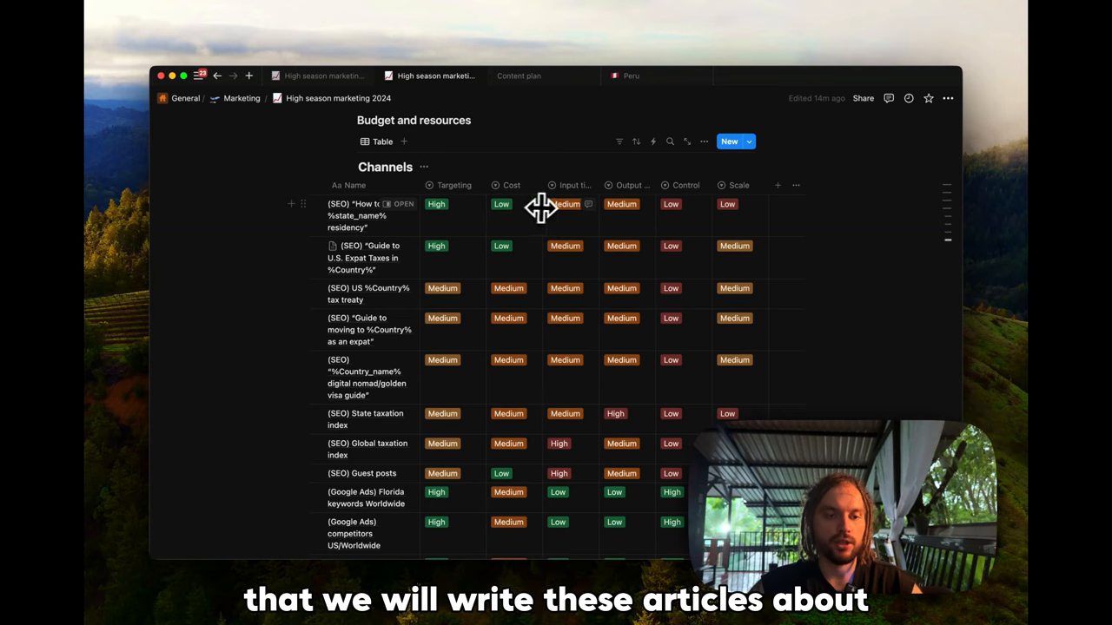
mouse_move(785, 223)
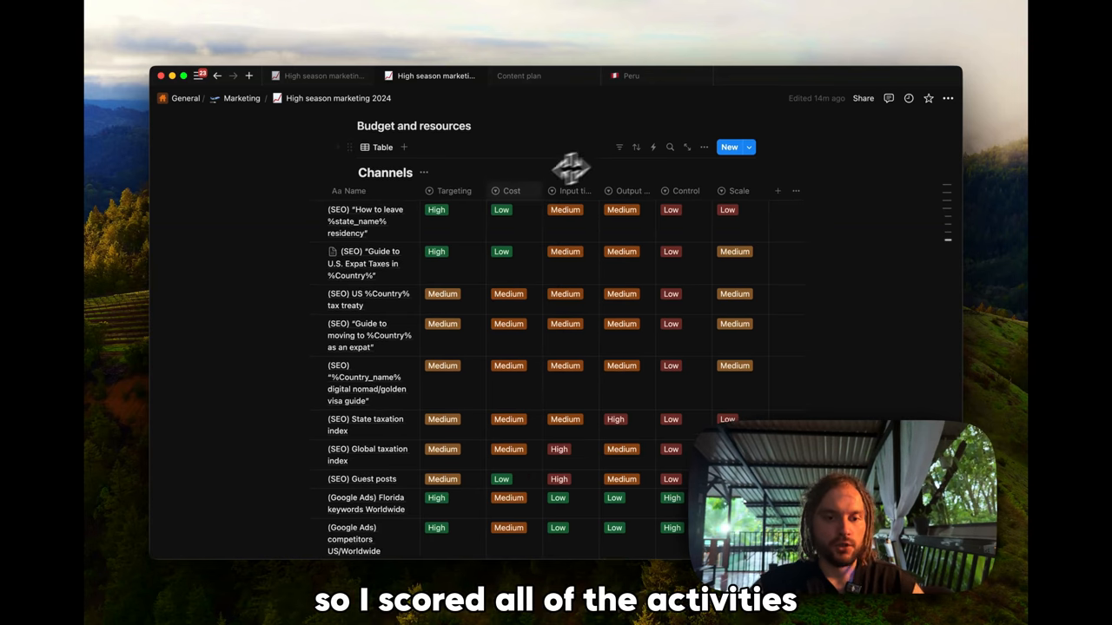
mouse_move(539, 293)
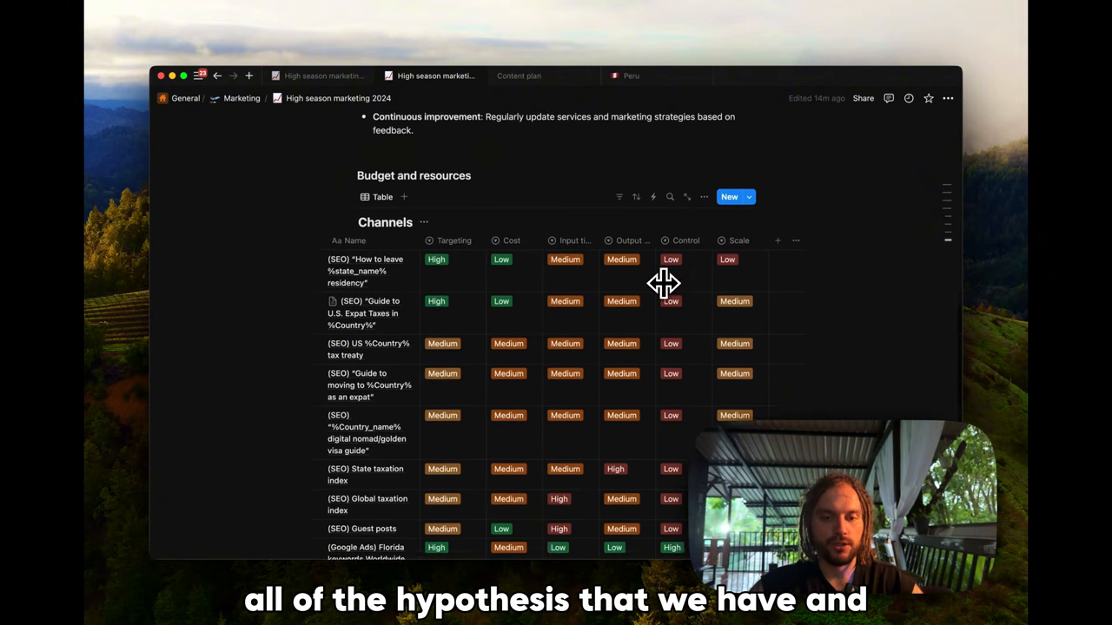
- Scroll the Channels matrix to its end: affiliate partners, newsletters, social ads and calculator rows
scroll("down", 3)
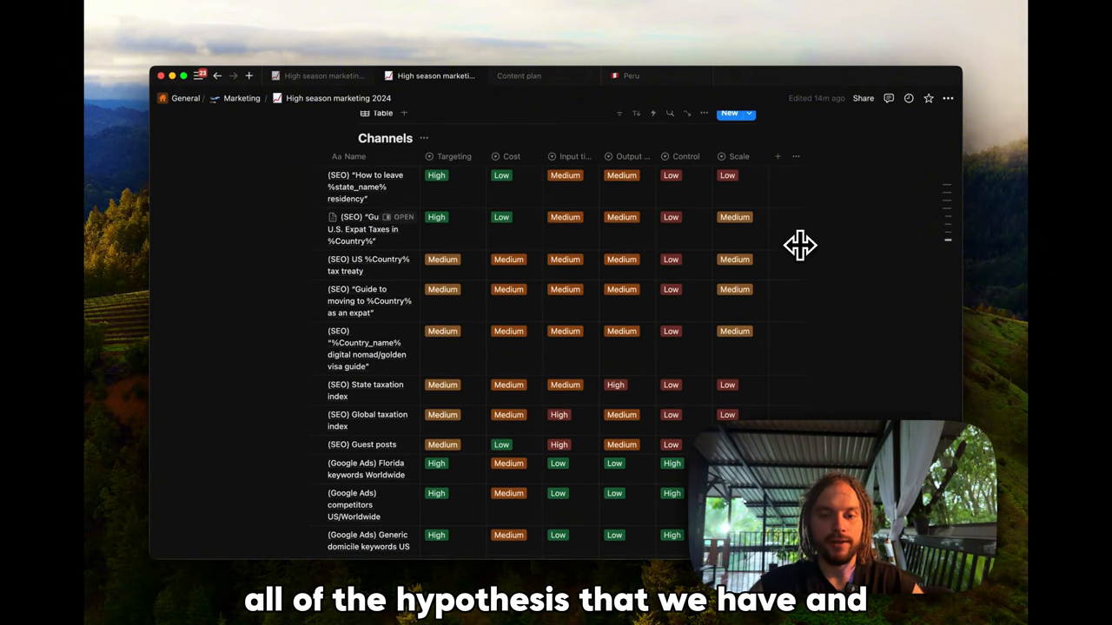
mouse_move(807, 236)
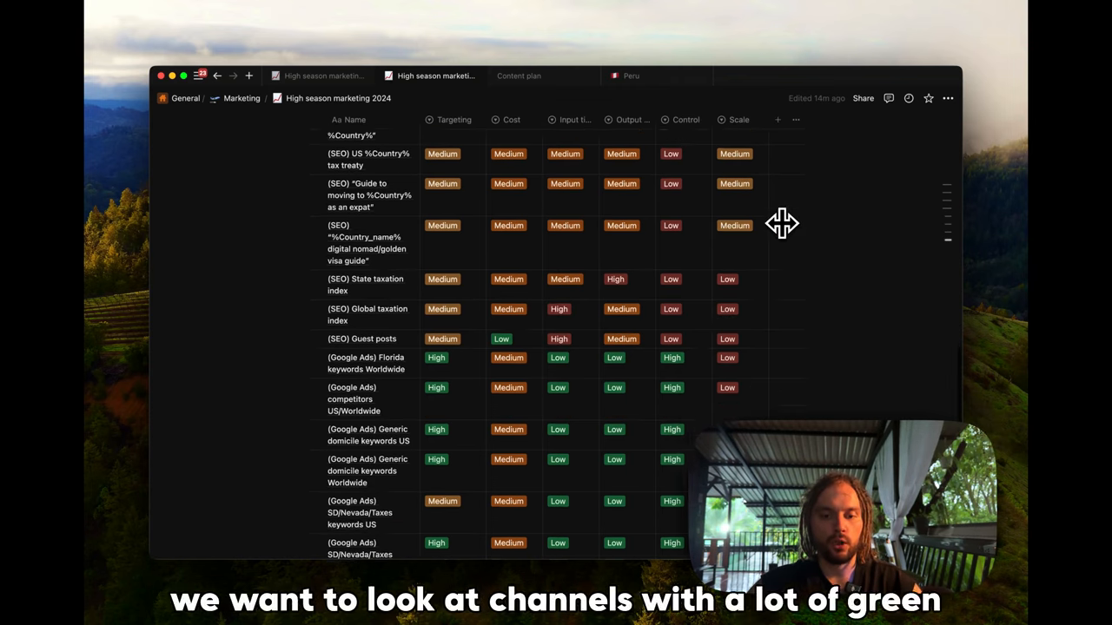
scroll("down", 3)
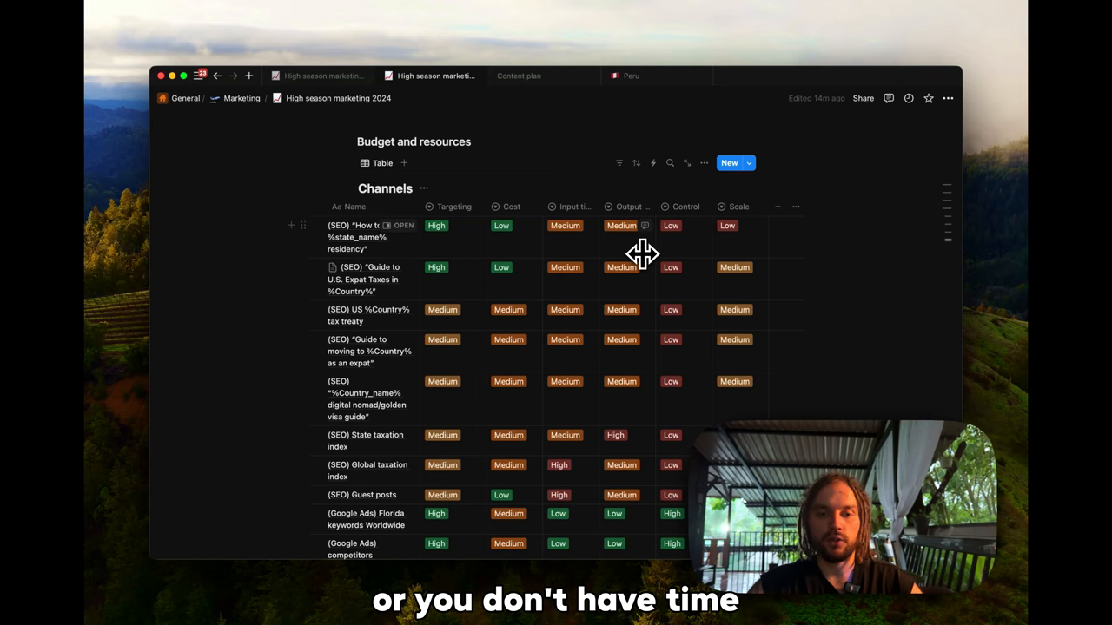
scroll("down", 3)
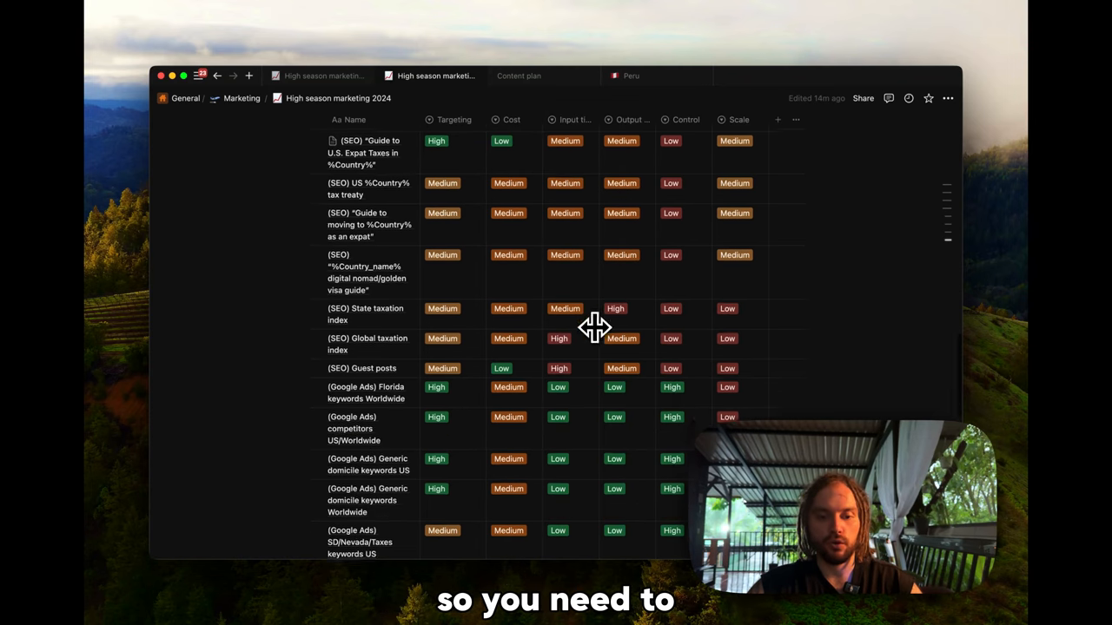
scroll("down", 3)
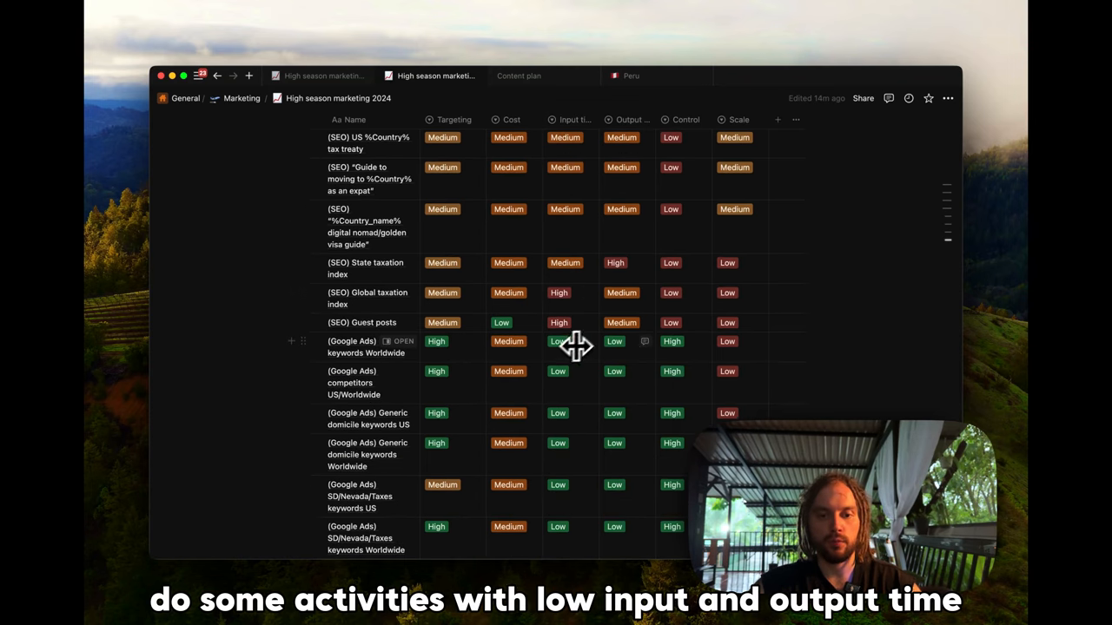
mouse_move(639, 337)
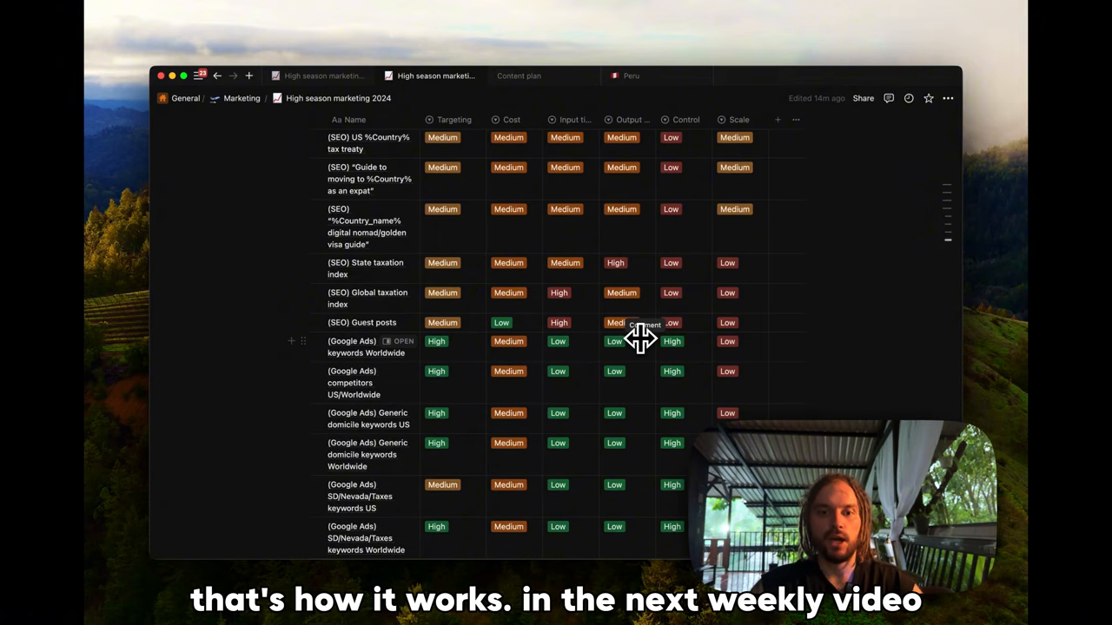
scroll("down", 3)
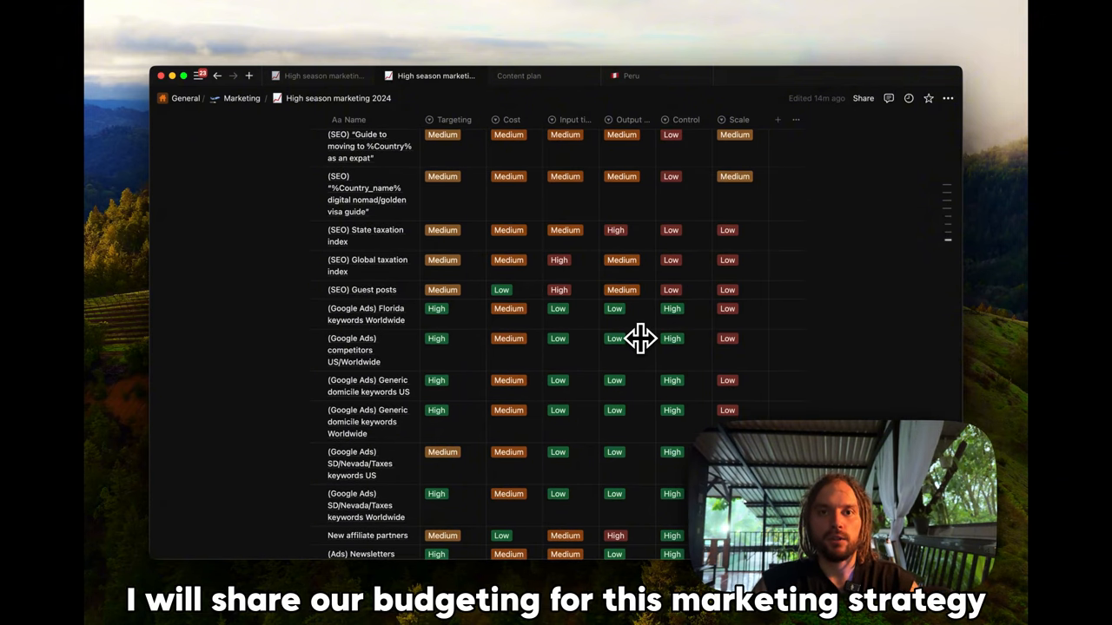
scroll("down", 3)
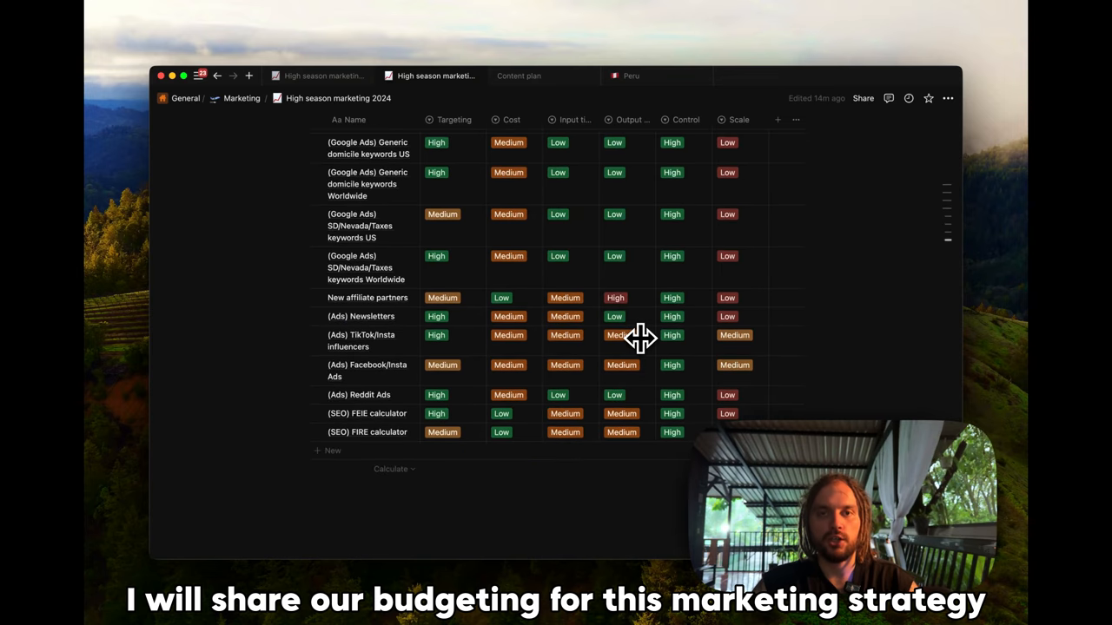